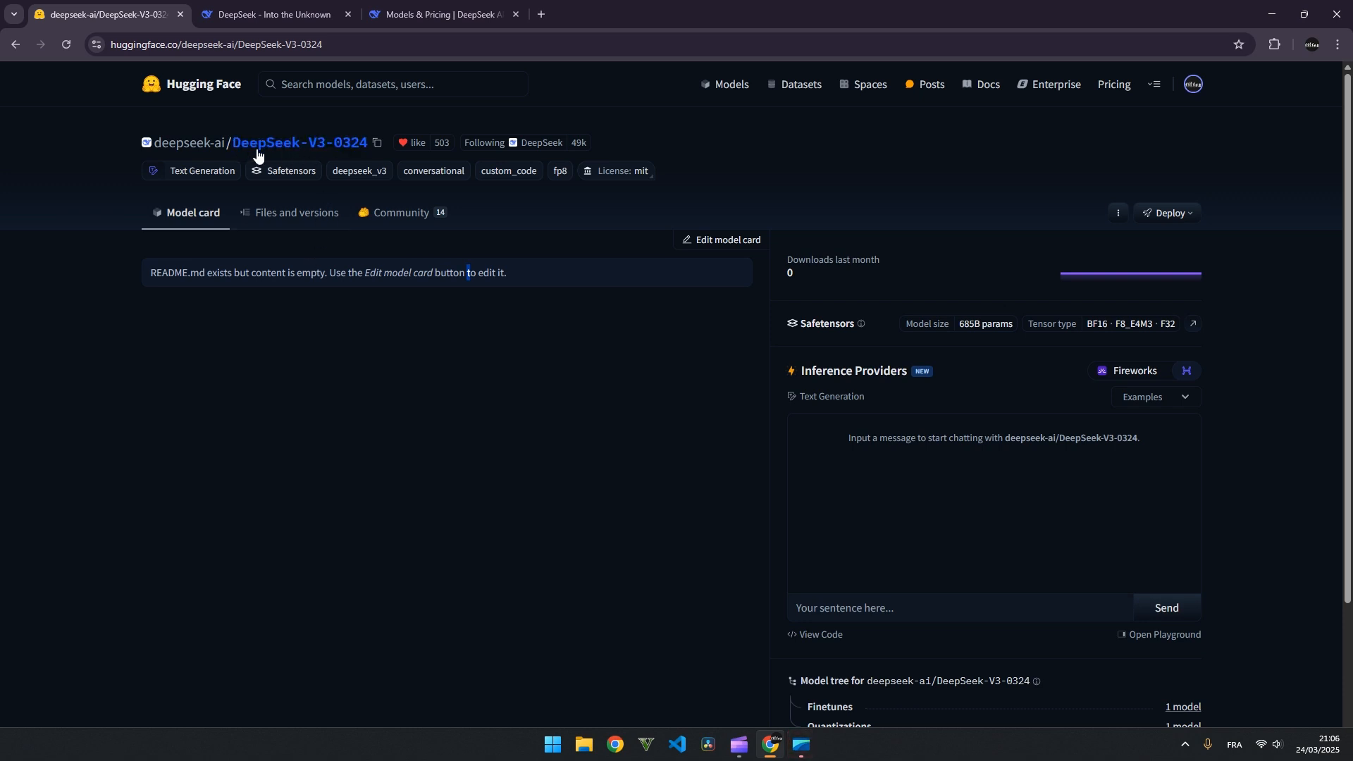
{"action": "mouse_move", "coordinate": [320, 145]}
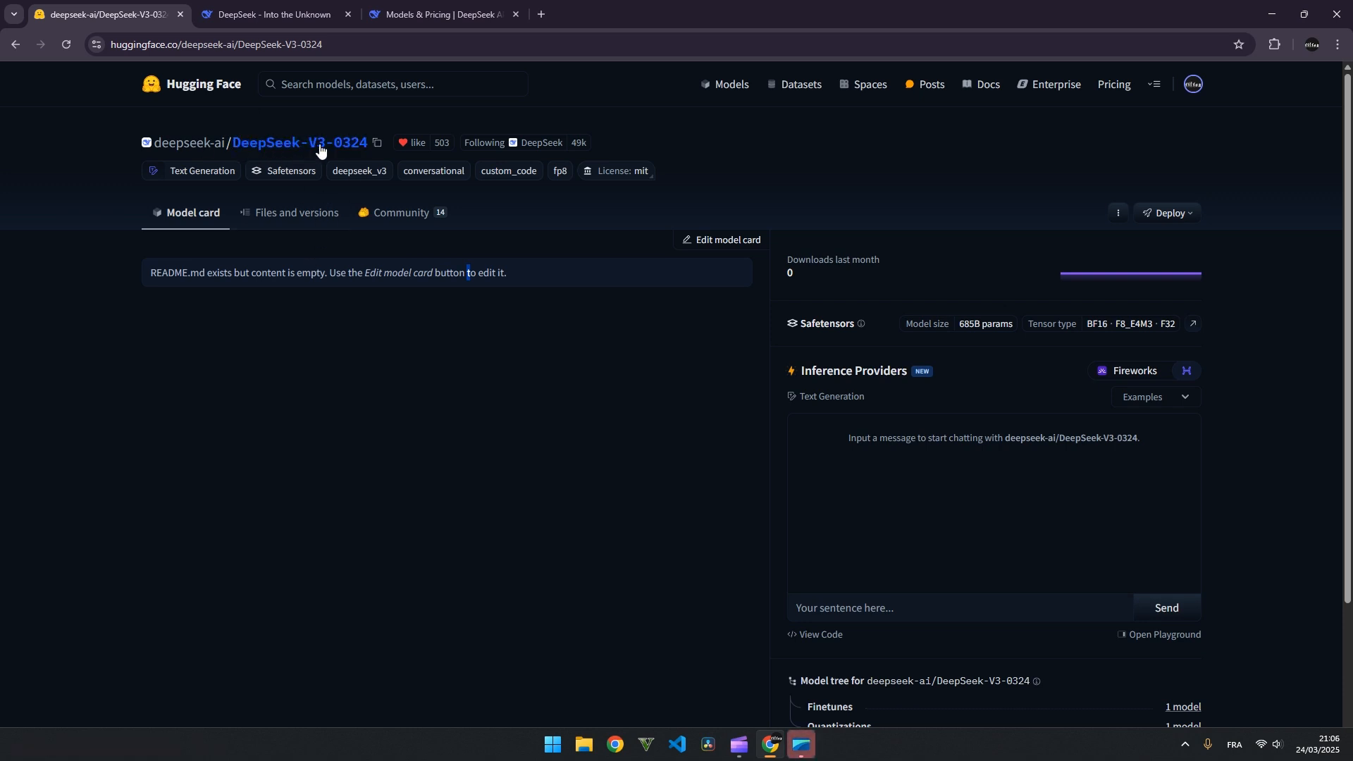
{"action": "mouse_move", "coordinate": [347, 305]}
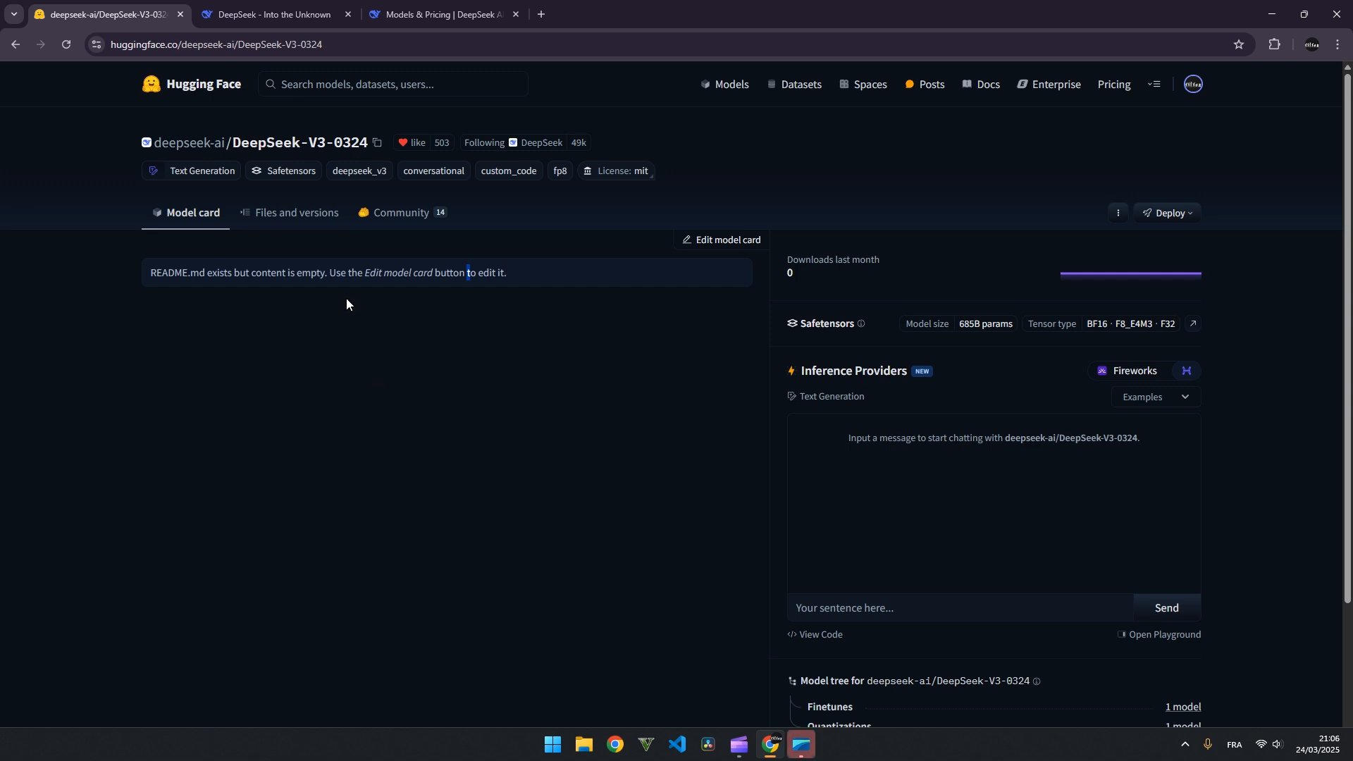
{"action": "mouse_move", "coordinate": [421, 244]}
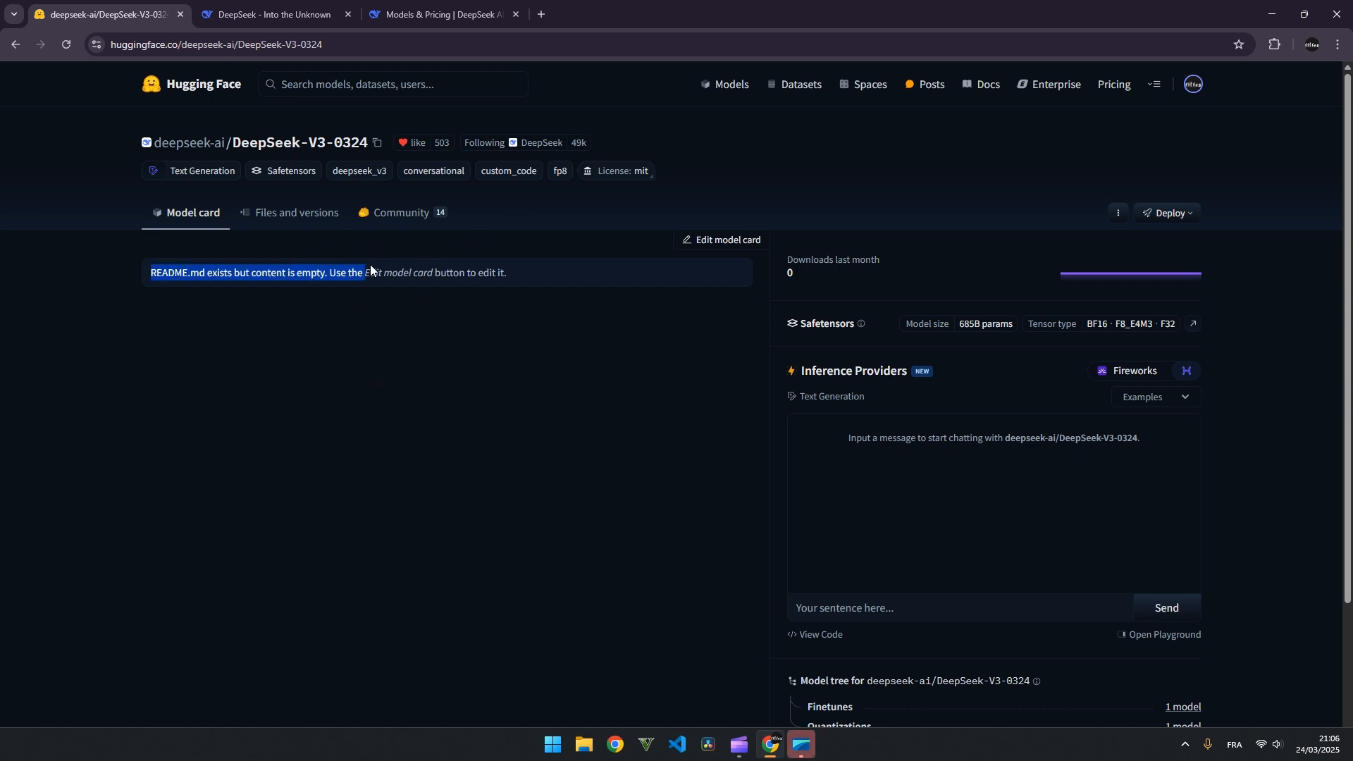
- Highlight the empty README notice, then go to the repository's Files and versions listing
{"action": "left_click", "coordinate": [132, 262]}
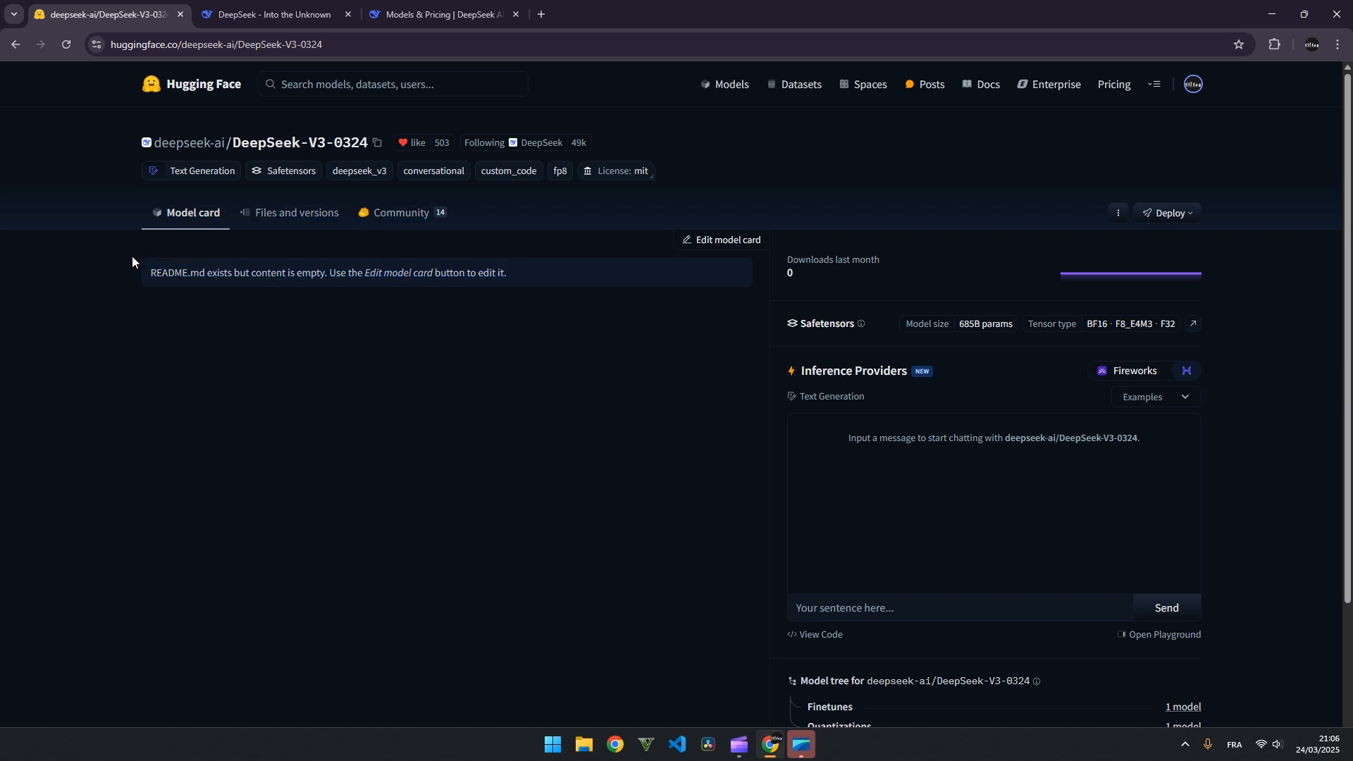
{"action": "left_click_drag", "start_coordinate": [151, 272], "coordinate": [496, 272]}
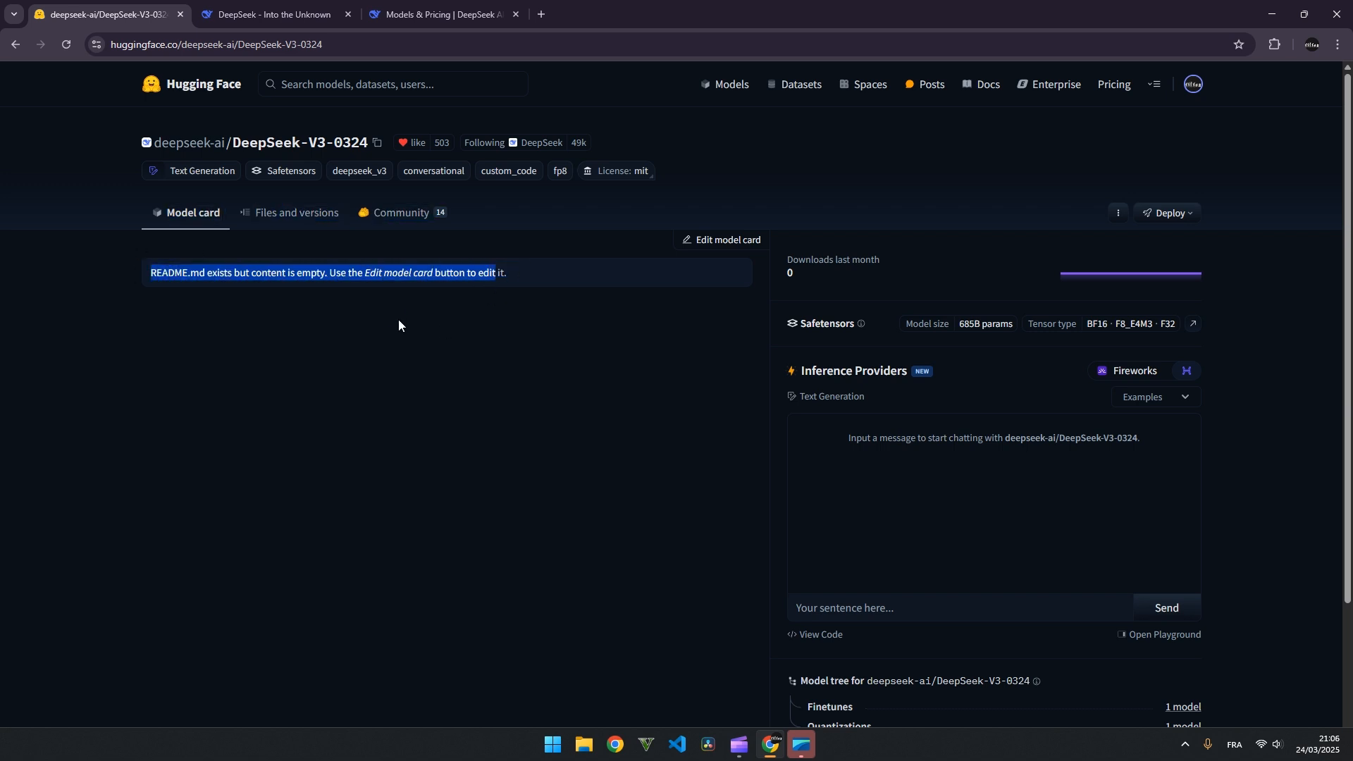
{"action": "left_click", "coordinate": [297, 213]}
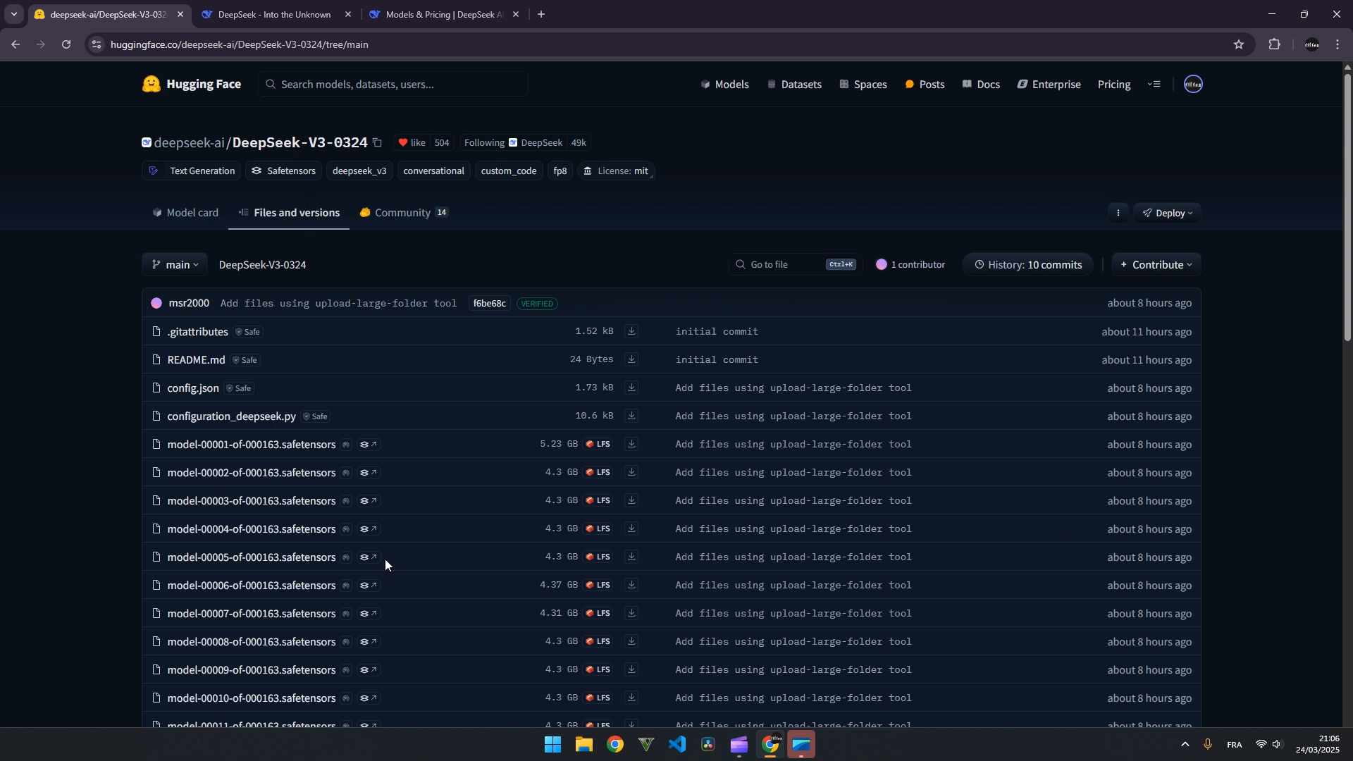
- Scroll down through the config files and the 163 safetensors model shards
{"action": "scroll", "scroll_direction": "down", "scroll_amount": 3}
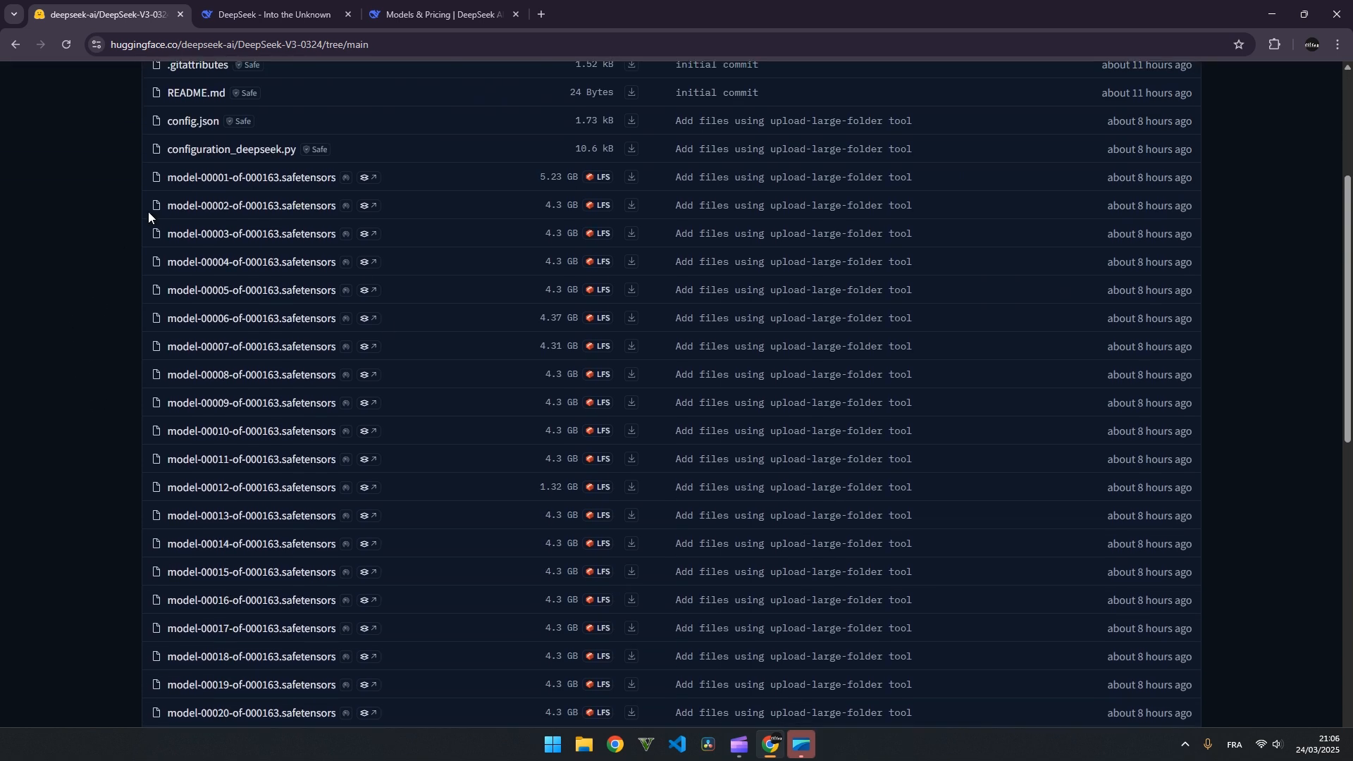
{"action": "scroll", "scroll_direction": "down", "scroll_amount": 3}
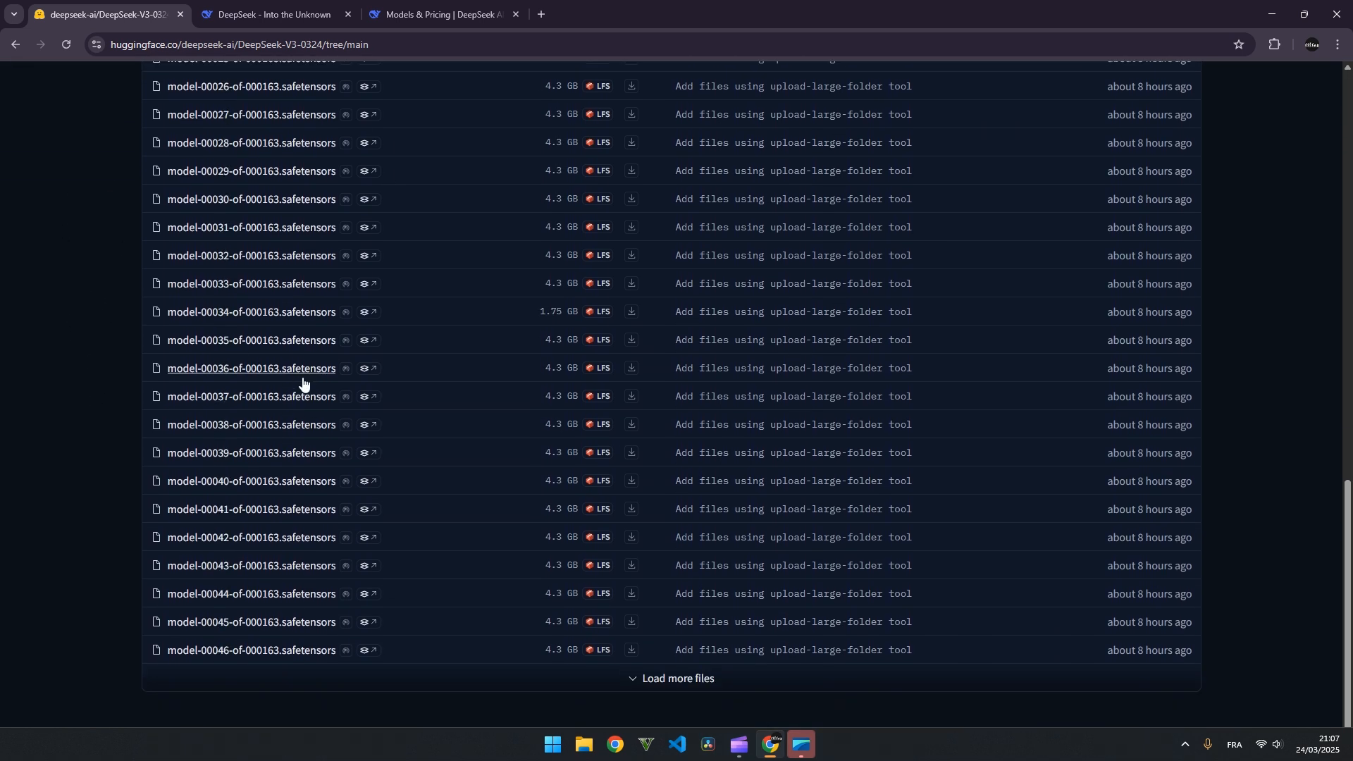
{"action": "scroll", "scroll_direction": "down", "scroll_amount": 3}
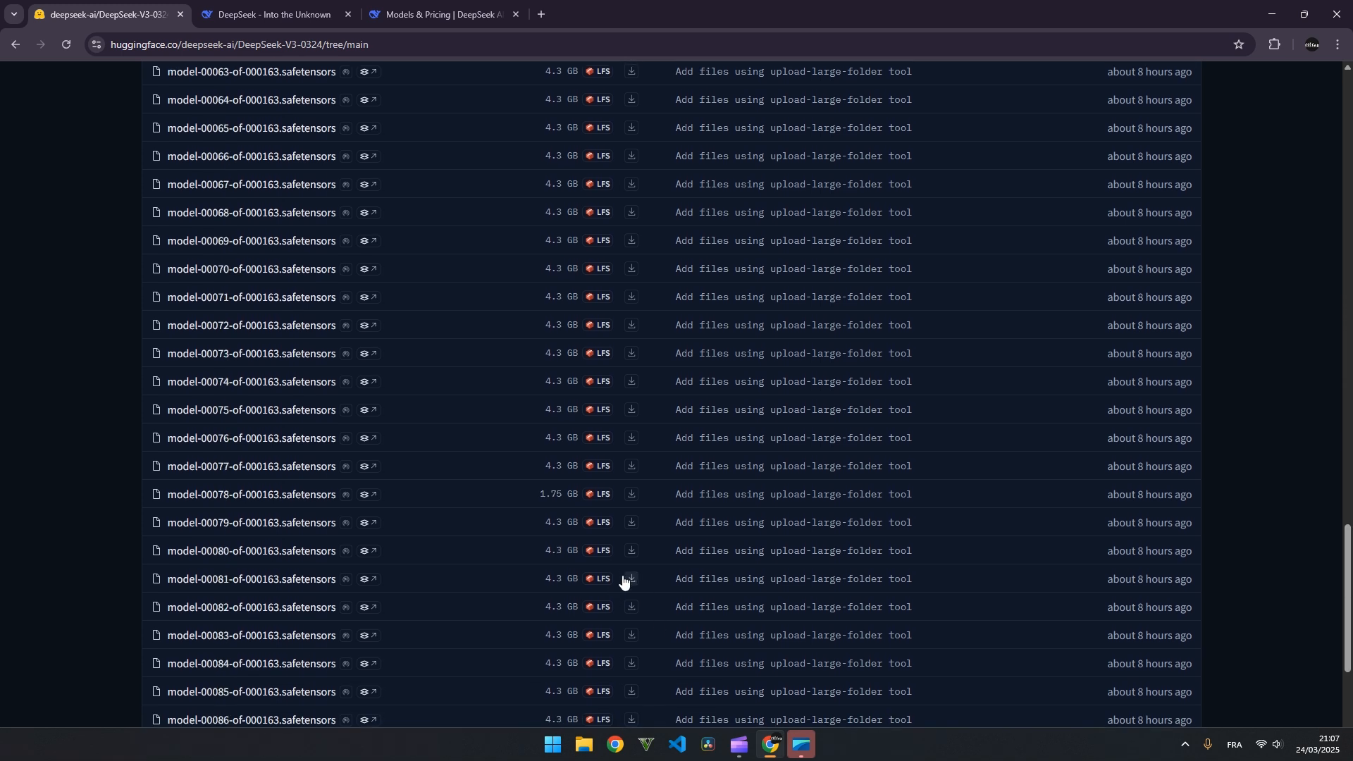
{"action": "scroll", "scroll_direction": "down", "scroll_amount": 3}
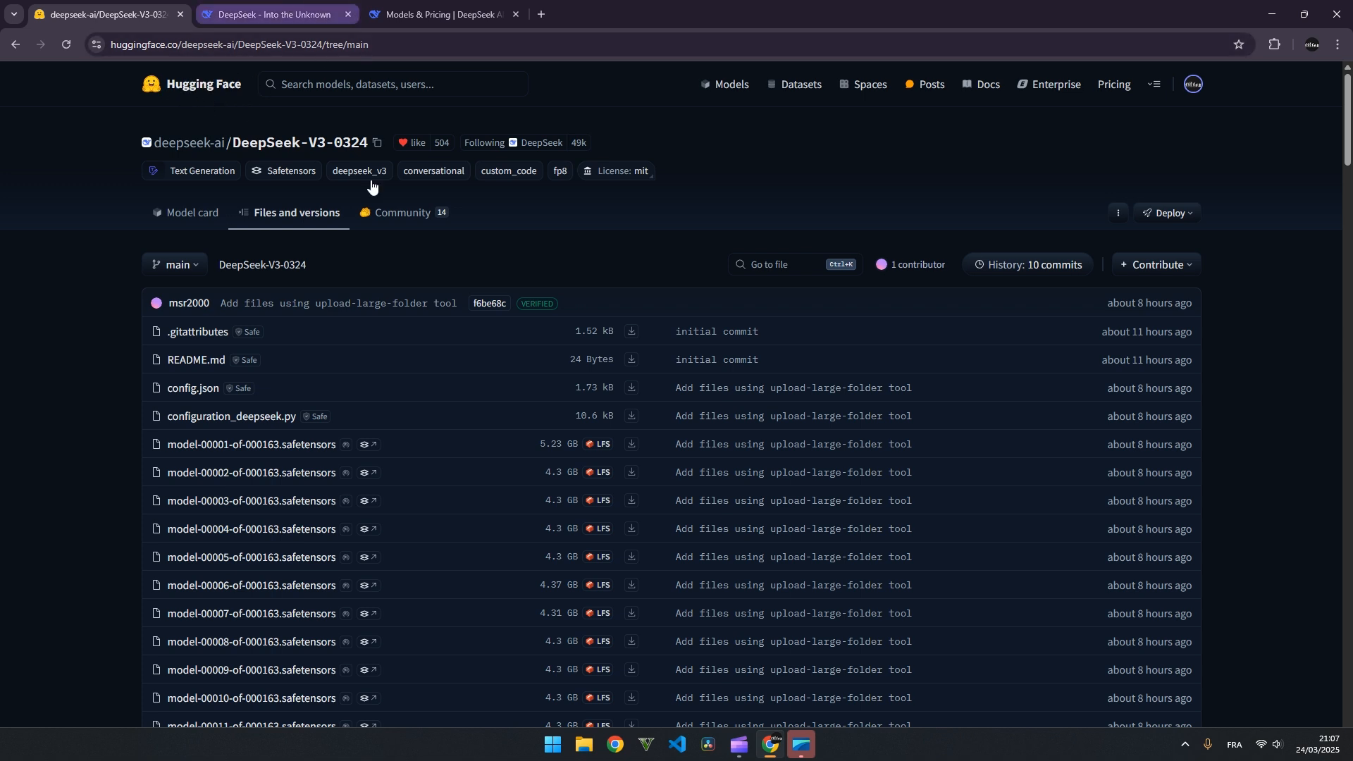
- Return to the DeepSeek-V3-0324 model card and briefly view the DeepSeek chat tab
{"action": "left_click", "coordinate": [189, 213]}
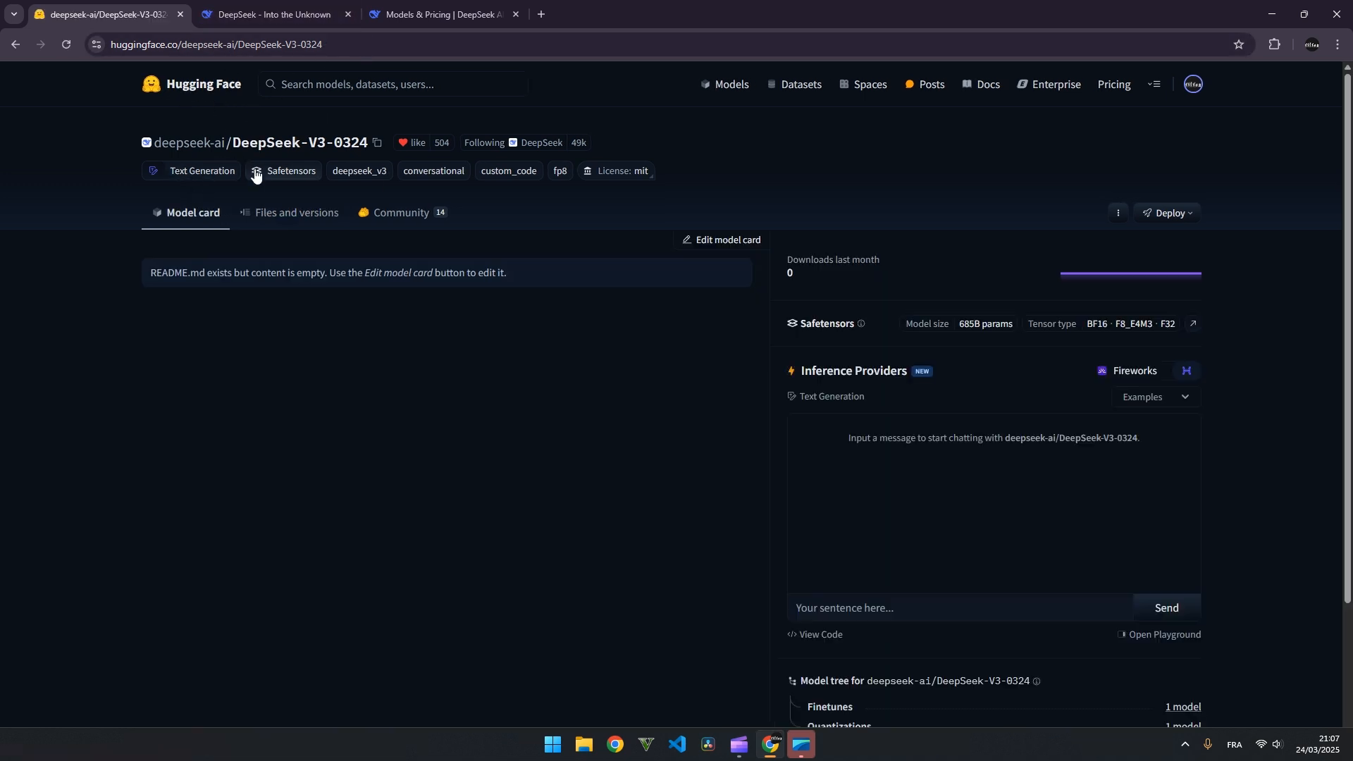
{"action": "mouse_move", "coordinate": [1105, 459]}
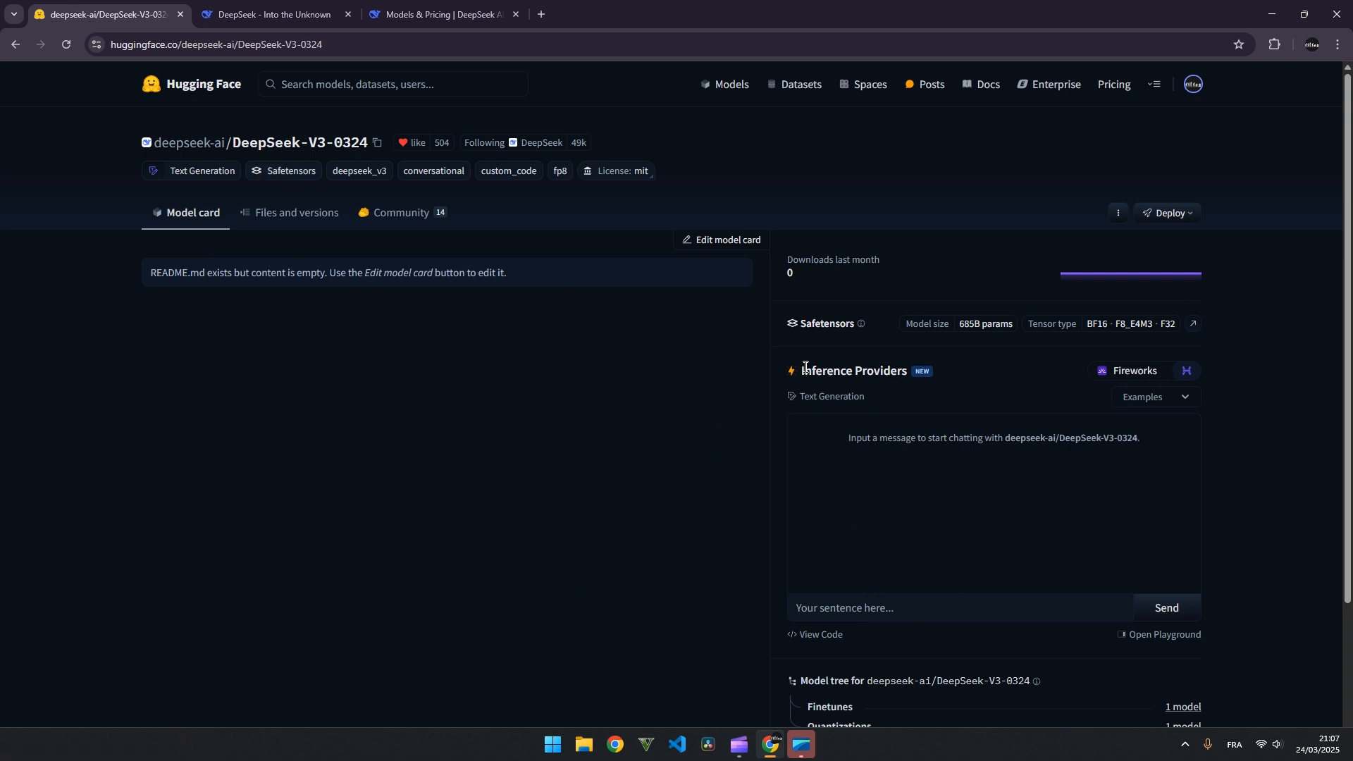
{"action": "left_click", "coordinate": [277, 14]}
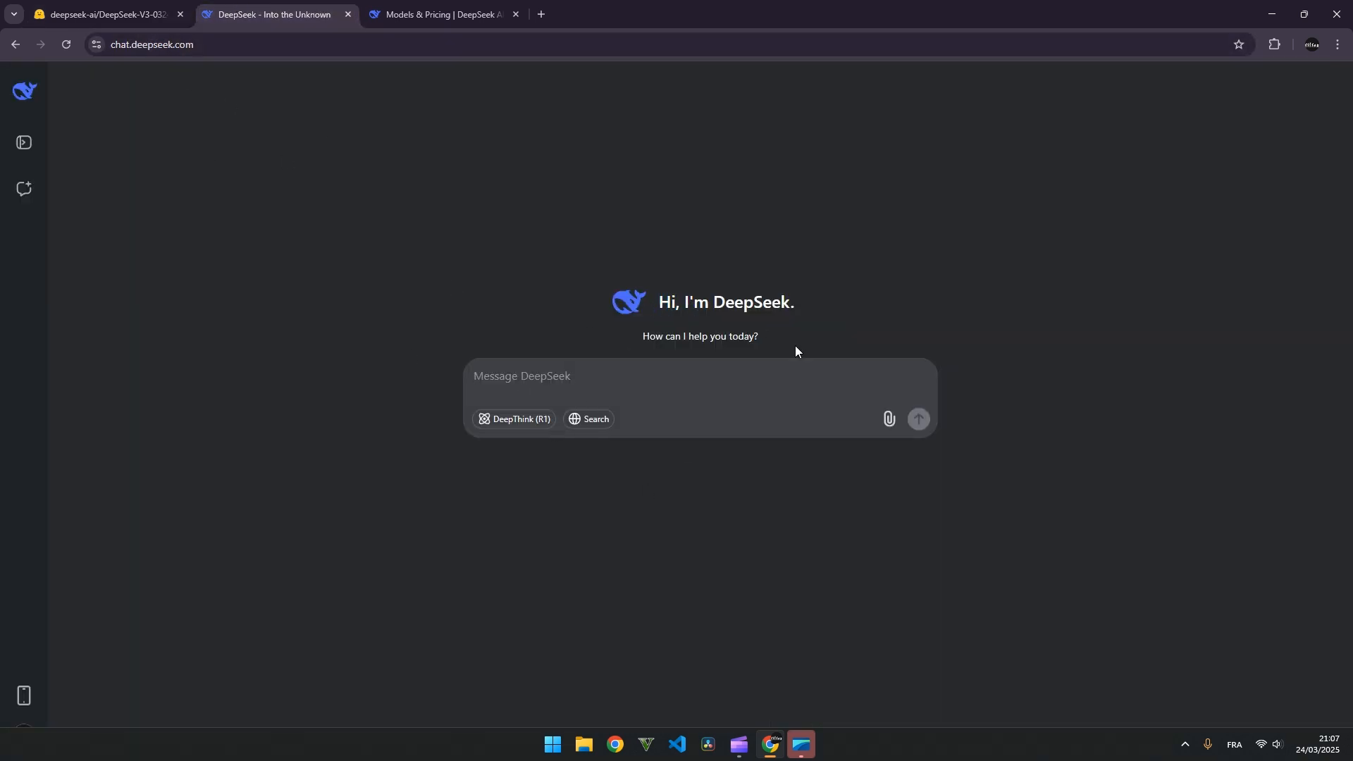
{"action": "left_click", "coordinate": [103, 14]}
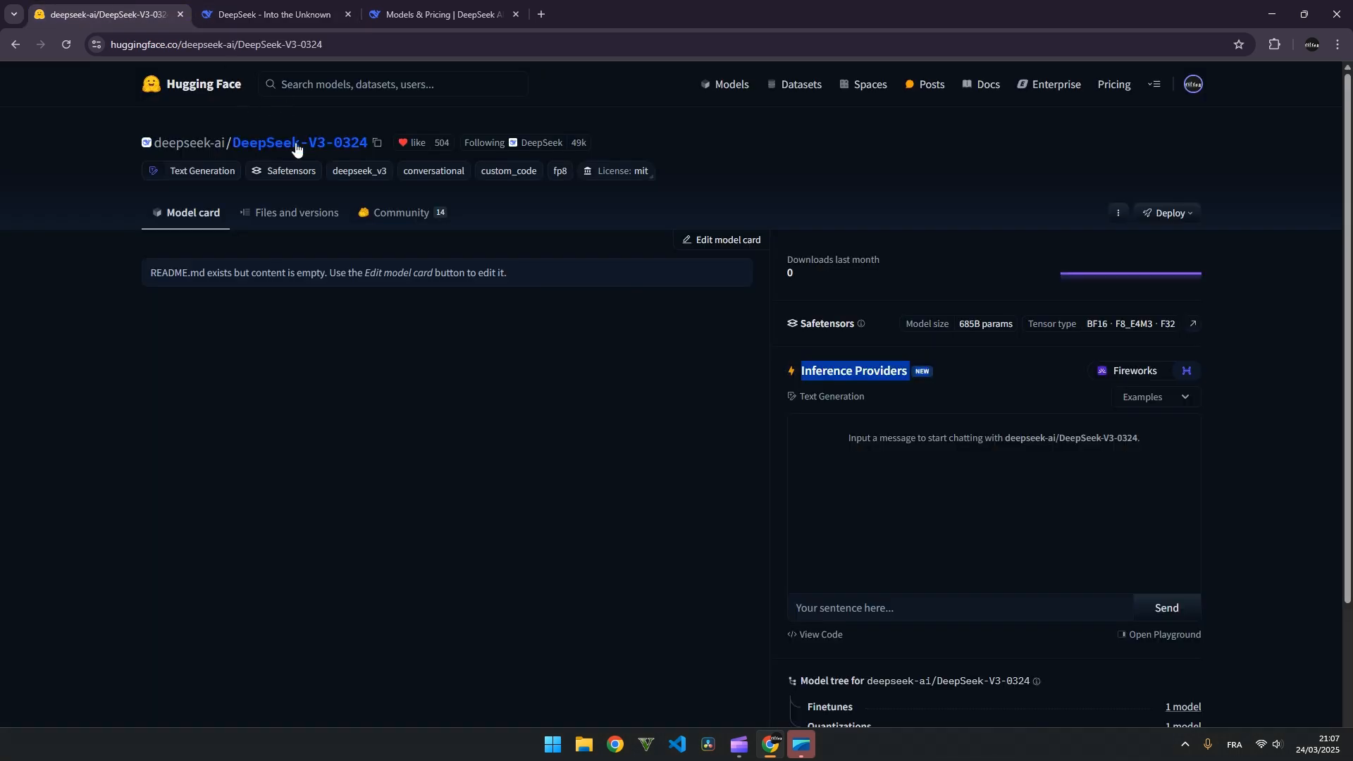
- Check the DeepSeek chat tab again, then move to the DeepSeek API Models & Pricing page
{"action": "left_click", "coordinate": [272, 15]}
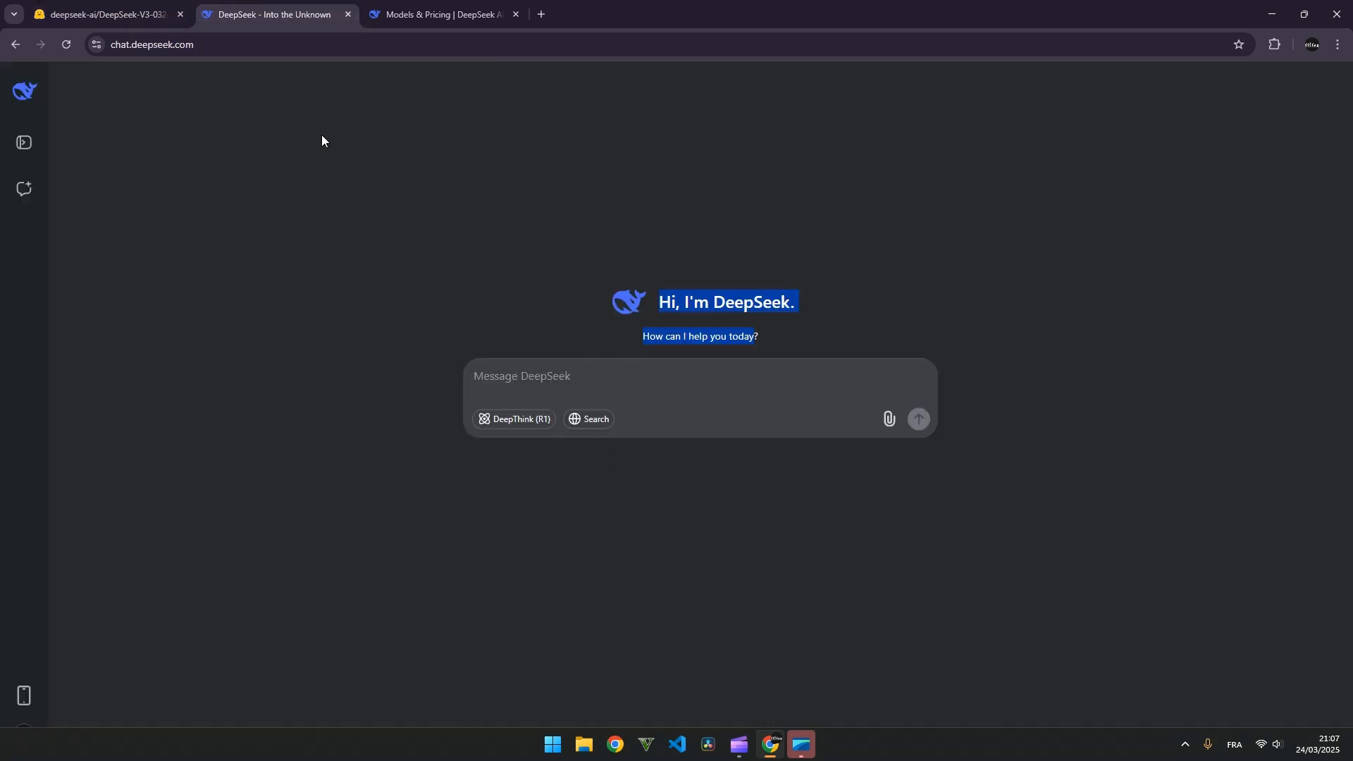
{"action": "left_click", "coordinate": [103, 14]}
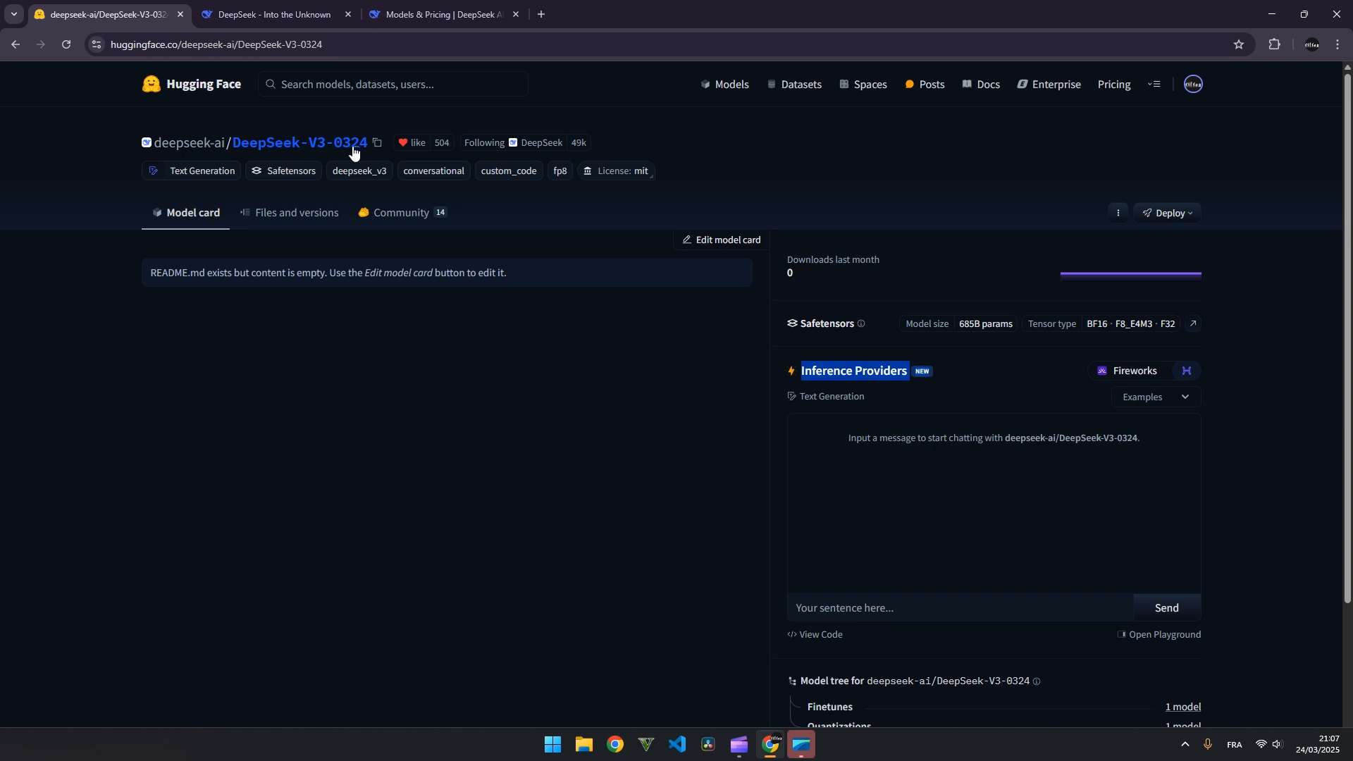
{"action": "mouse_move", "coordinate": [324, 384]}
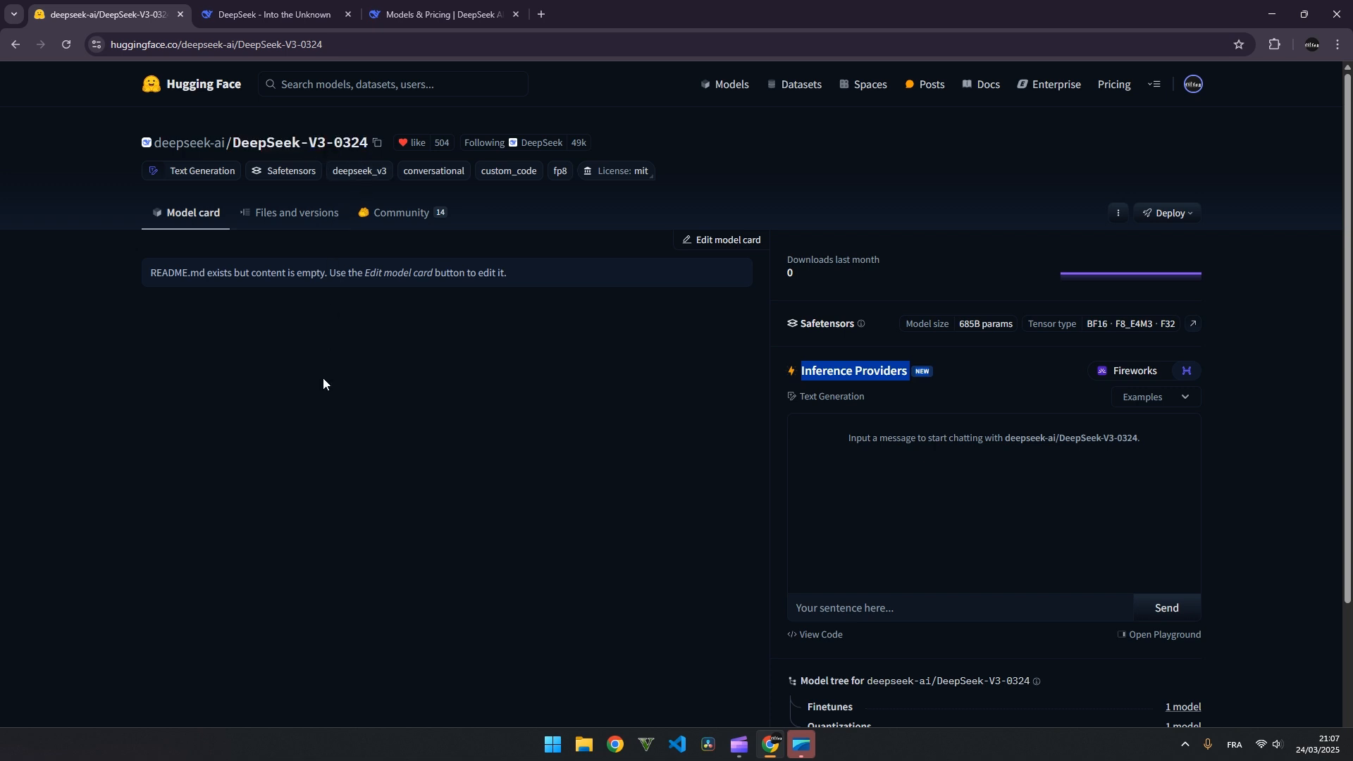
{"action": "mouse_move", "coordinate": [325, 386]}
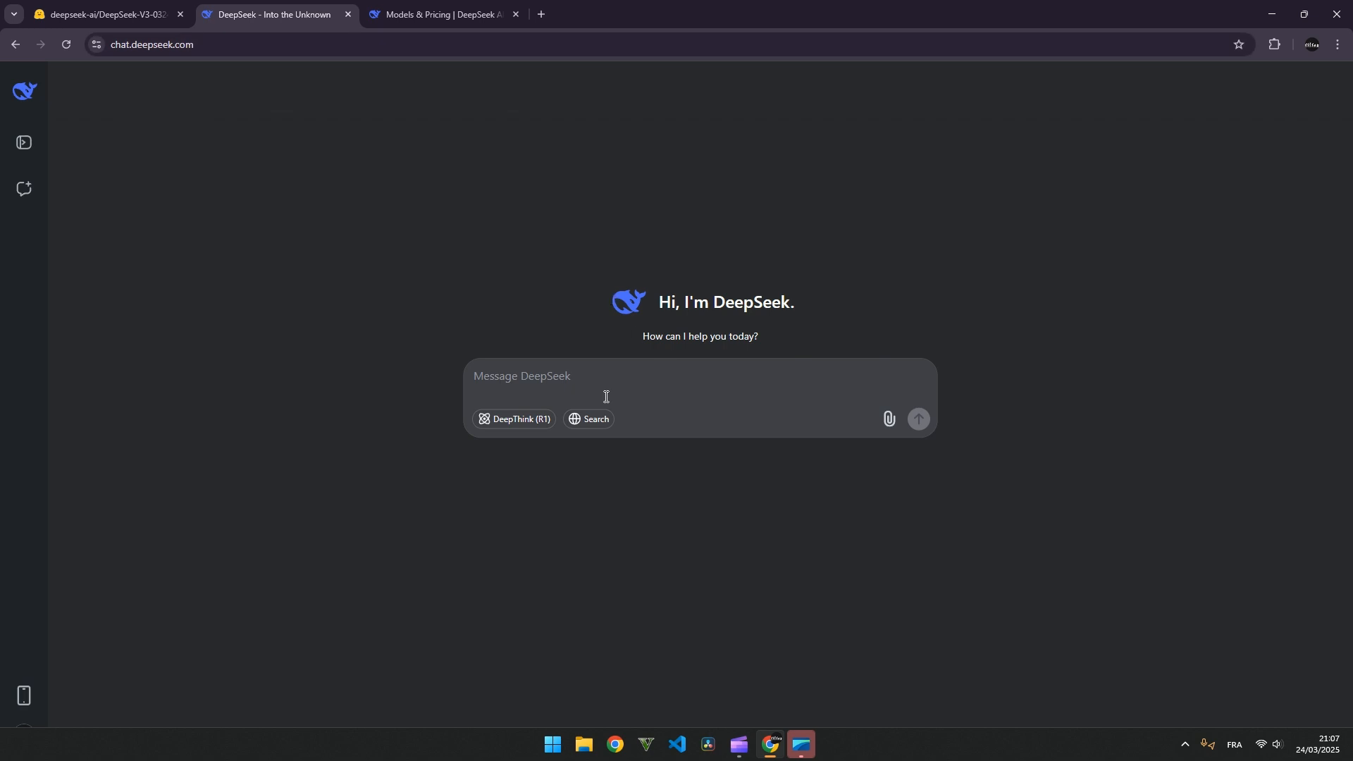
{"action": "left_click", "coordinate": [440, 14]}
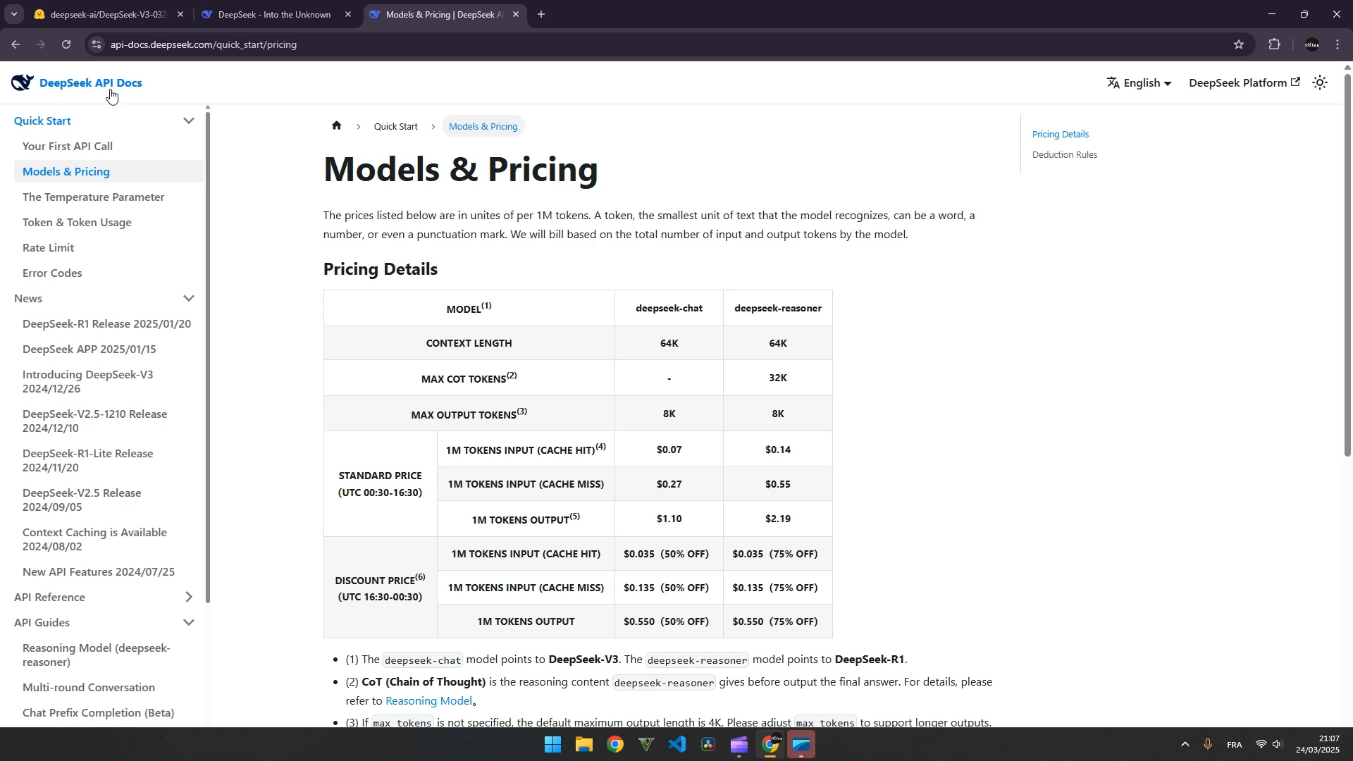
- Highlight the standard output token price row and the deepseek-chat $1.10 discount output price
{"action": "scroll", "scroll_direction": "down", "scroll_amount": 3}
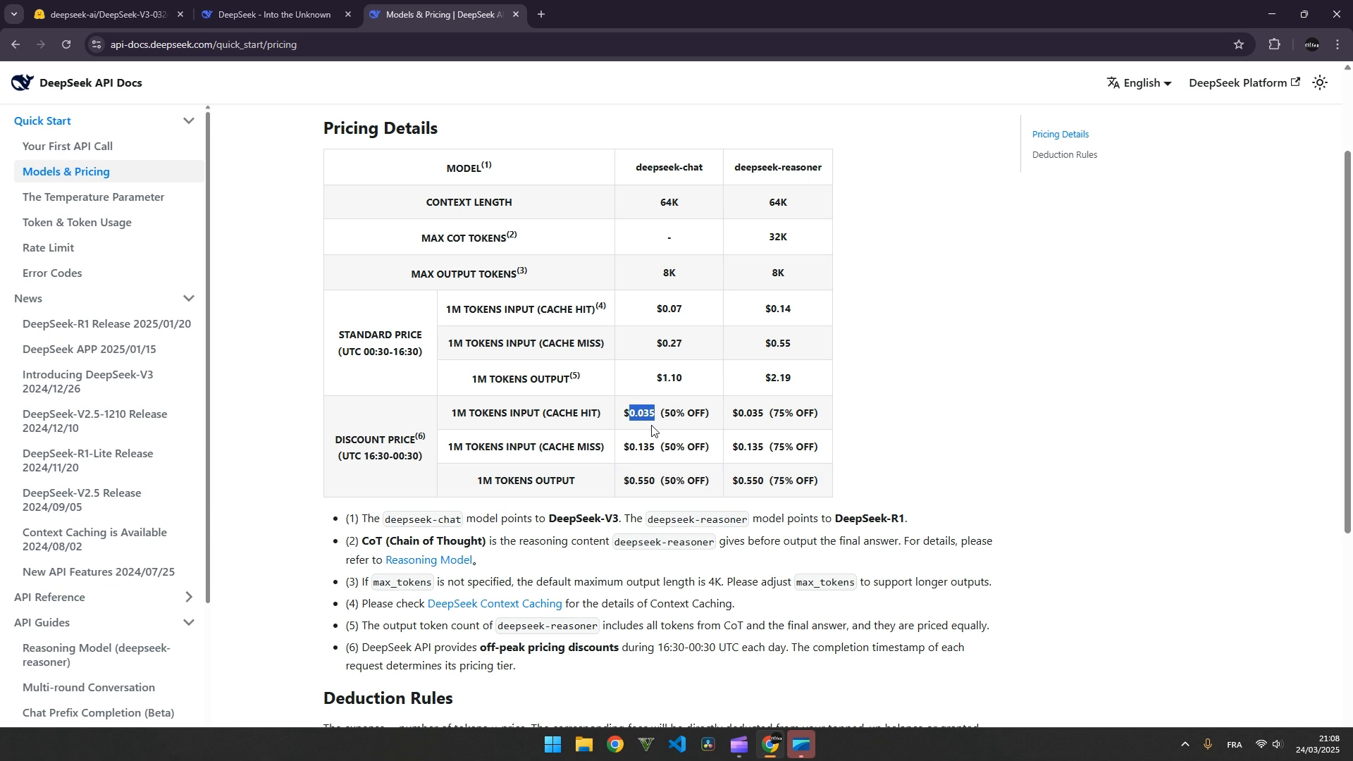
{"action": "mouse_move", "coordinate": [677, 414]}
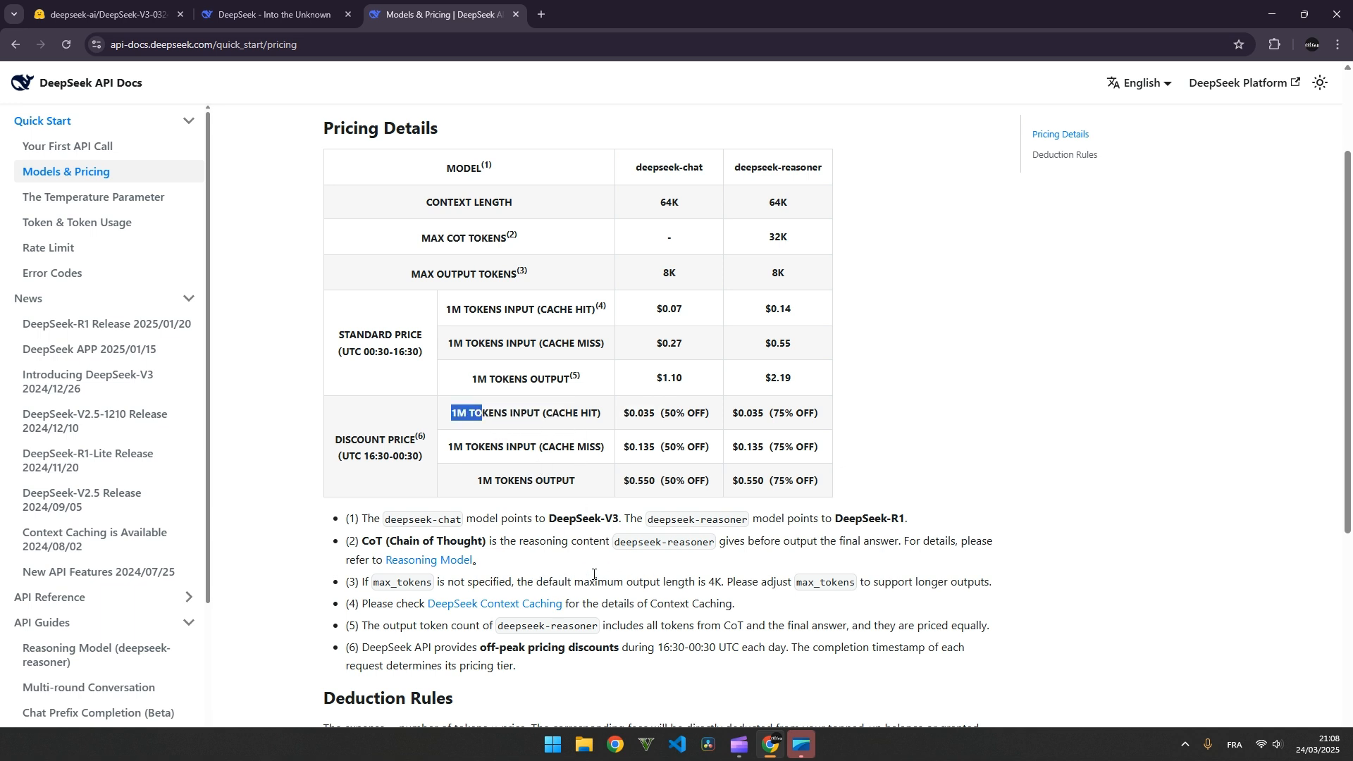
{"action": "mouse_move", "coordinate": [651, 350]}
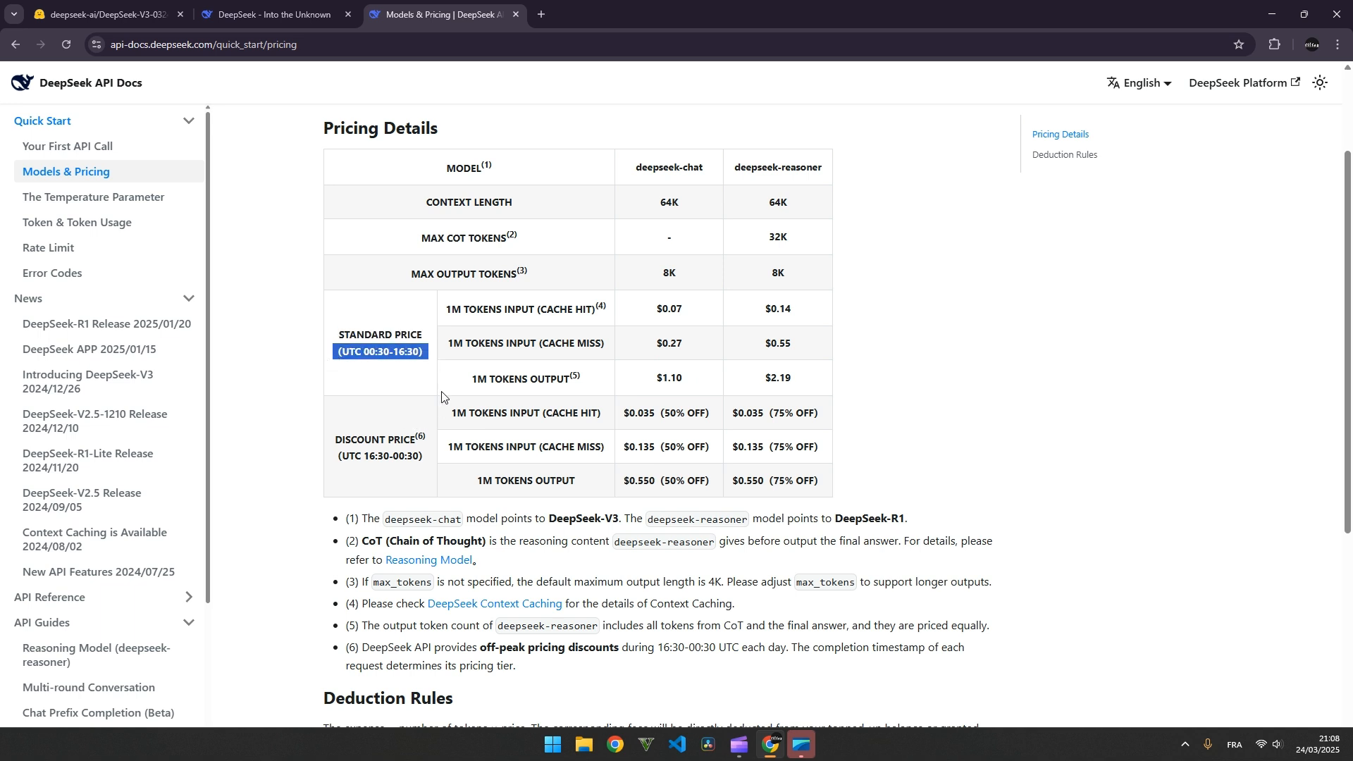
{"action": "double_click", "coordinate": [474, 309]}
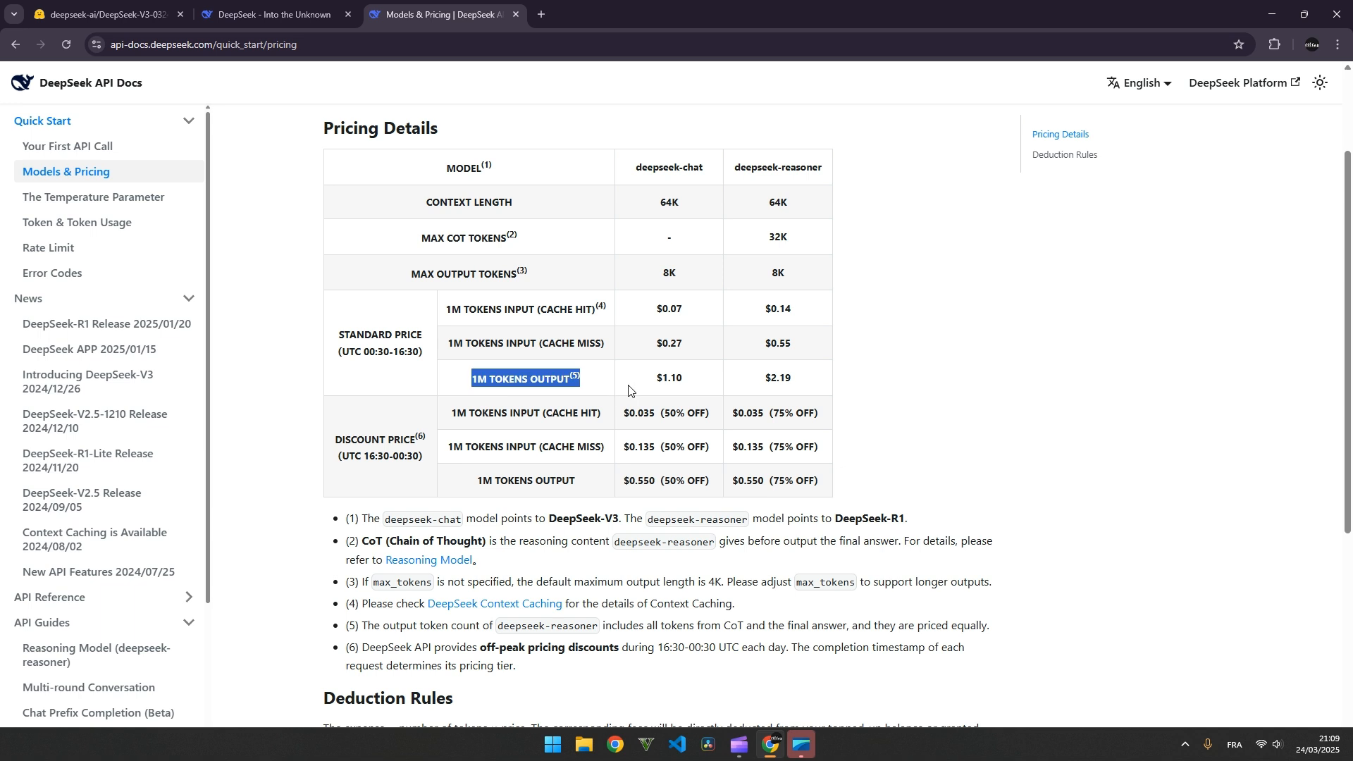
{"action": "mouse_move", "coordinate": [616, 410]}
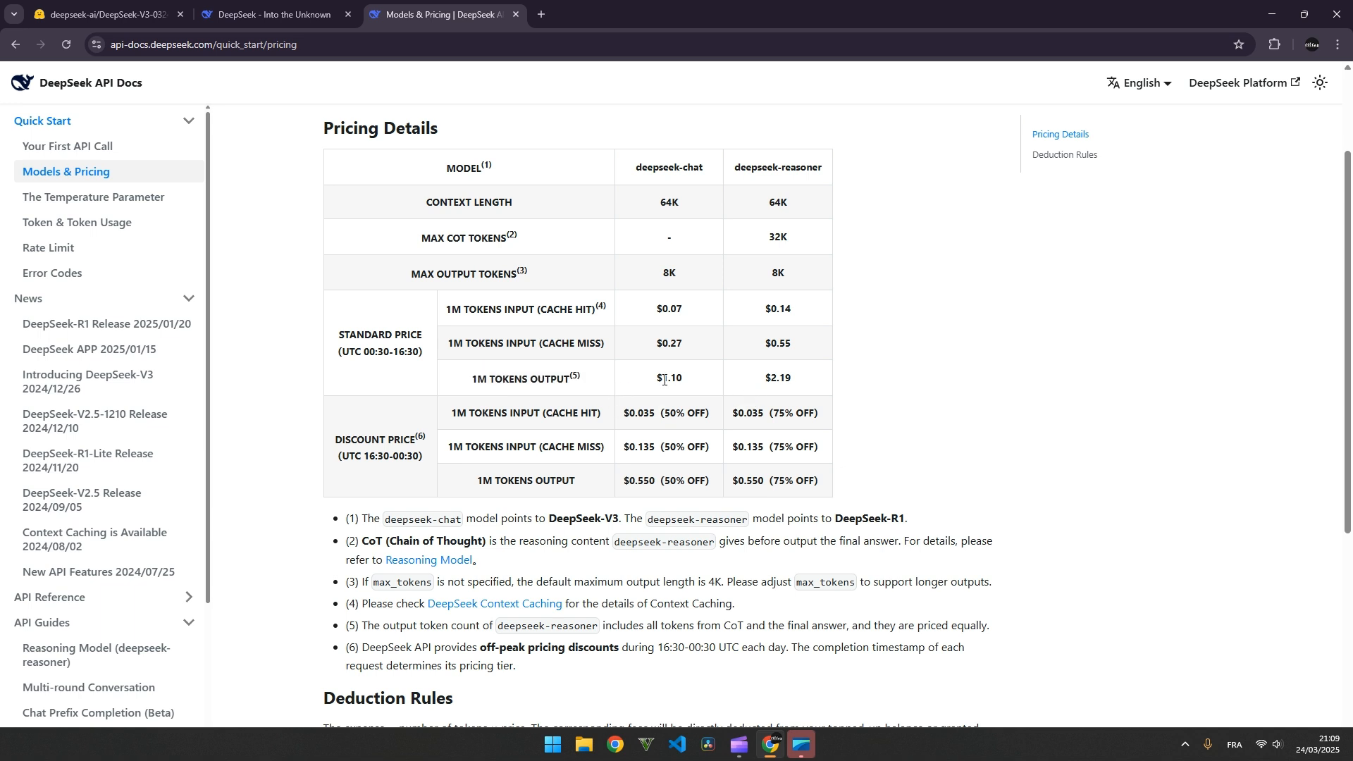
{"action": "double_click", "coordinate": [669, 166]}
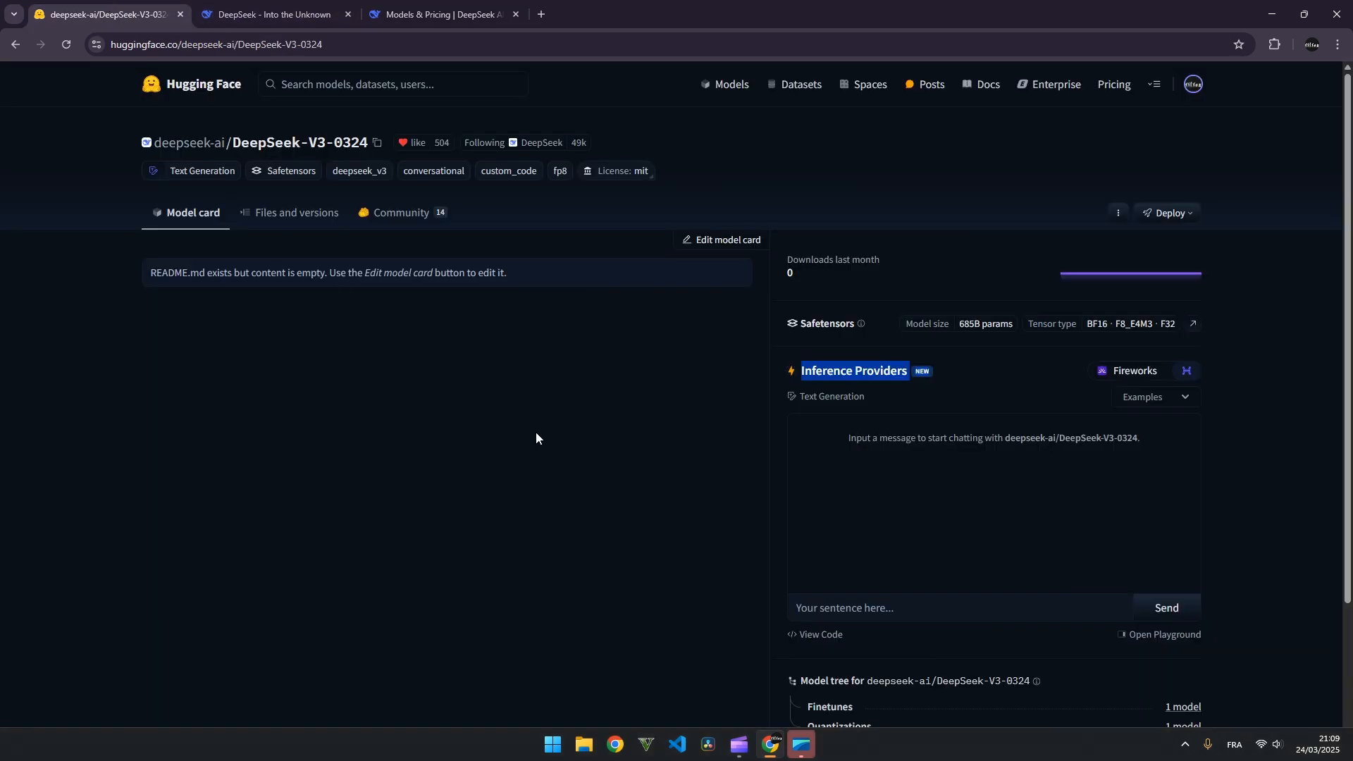
{"action": "mouse_move", "coordinate": [320, 199]}
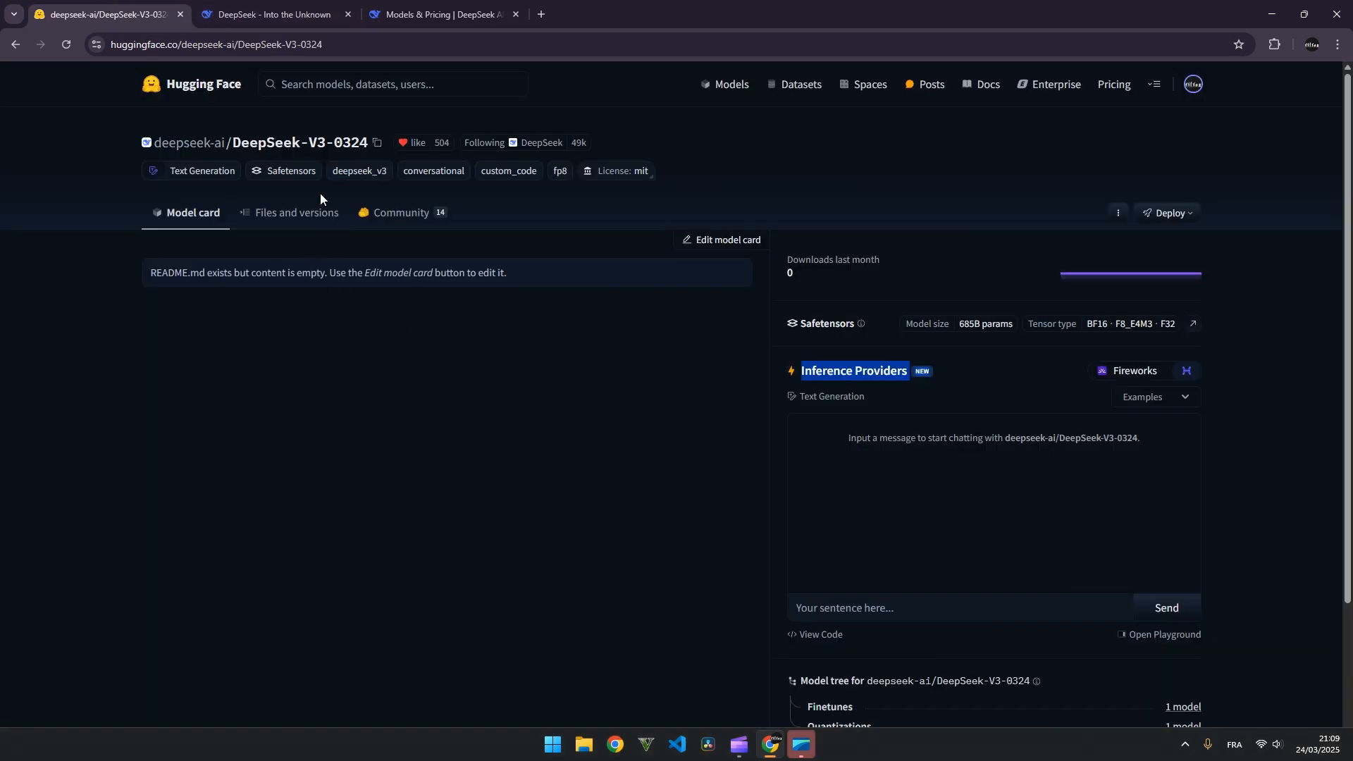
{"action": "mouse_move", "coordinate": [388, 395]}
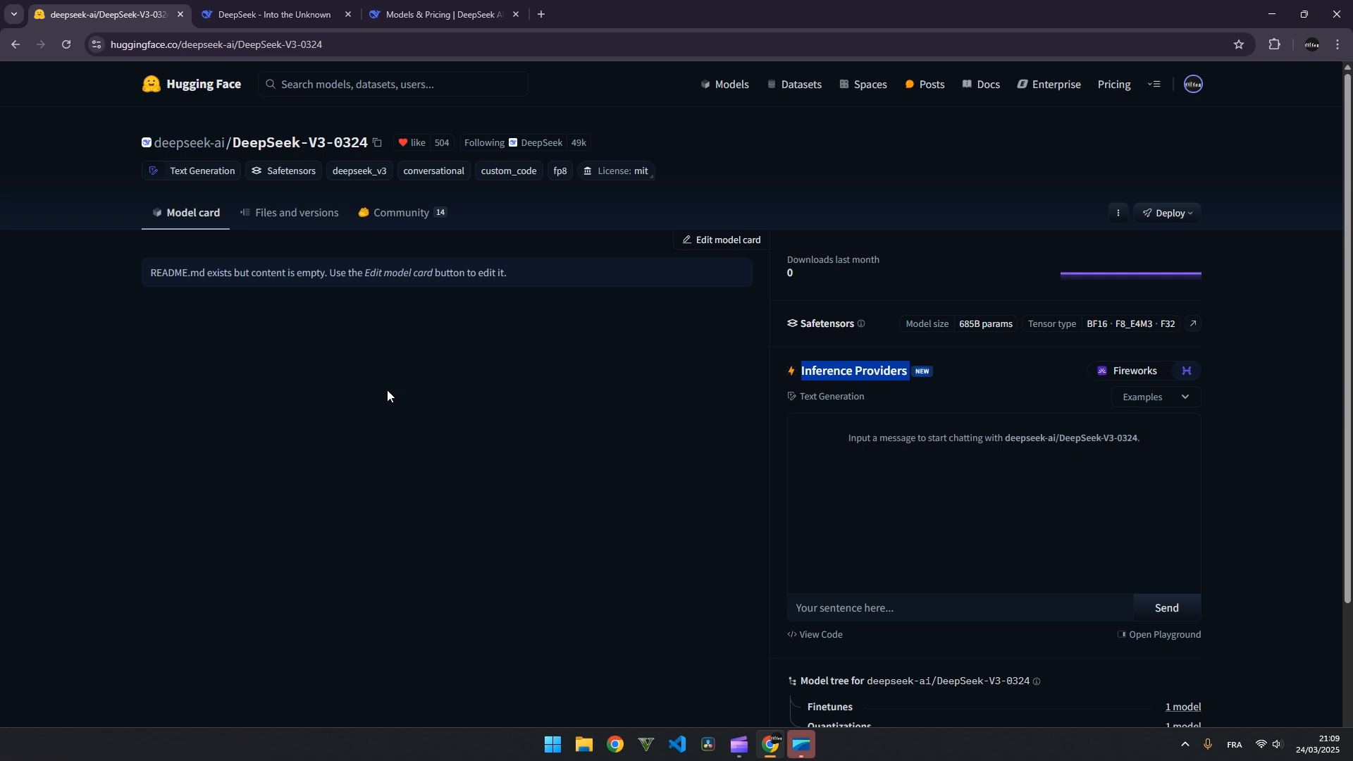
{"action": "mouse_move", "coordinate": [375, 386]}
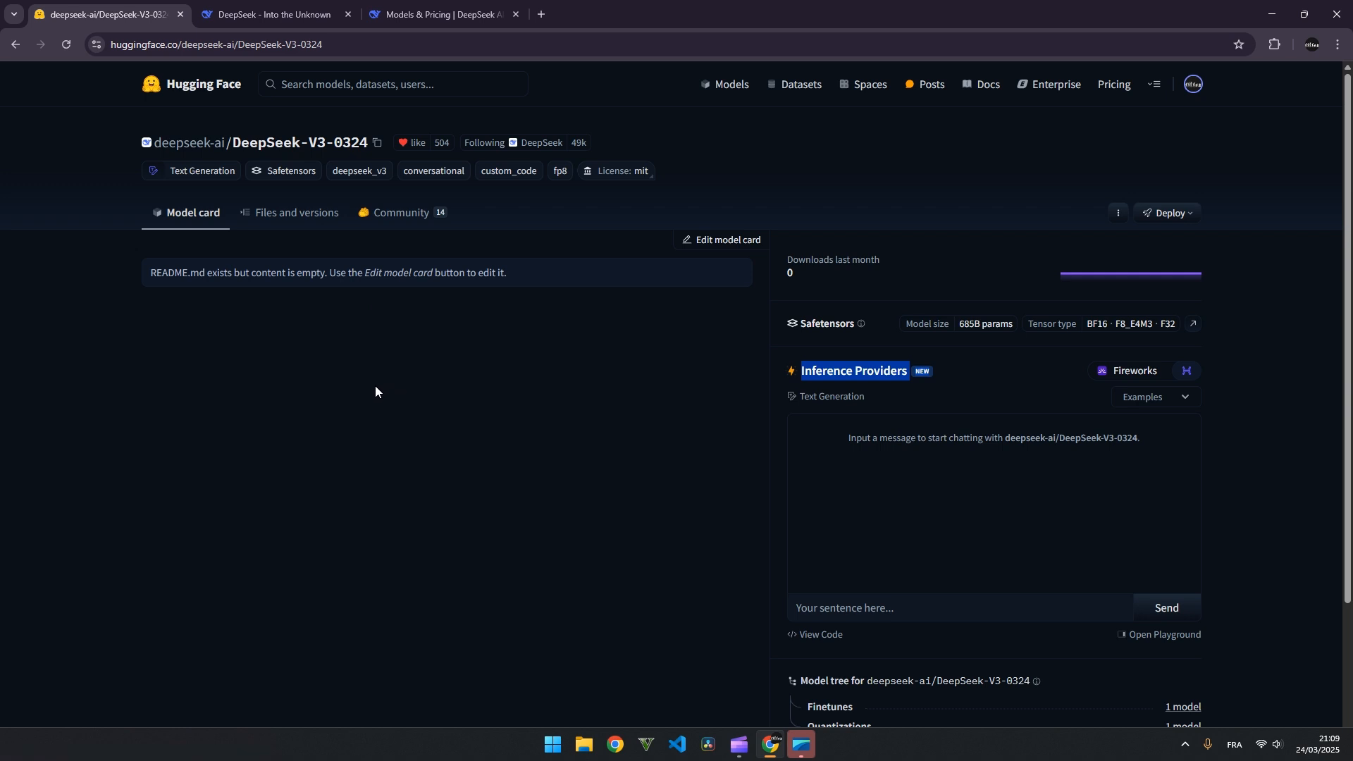
{"action": "mouse_move", "coordinate": [509, 320]}
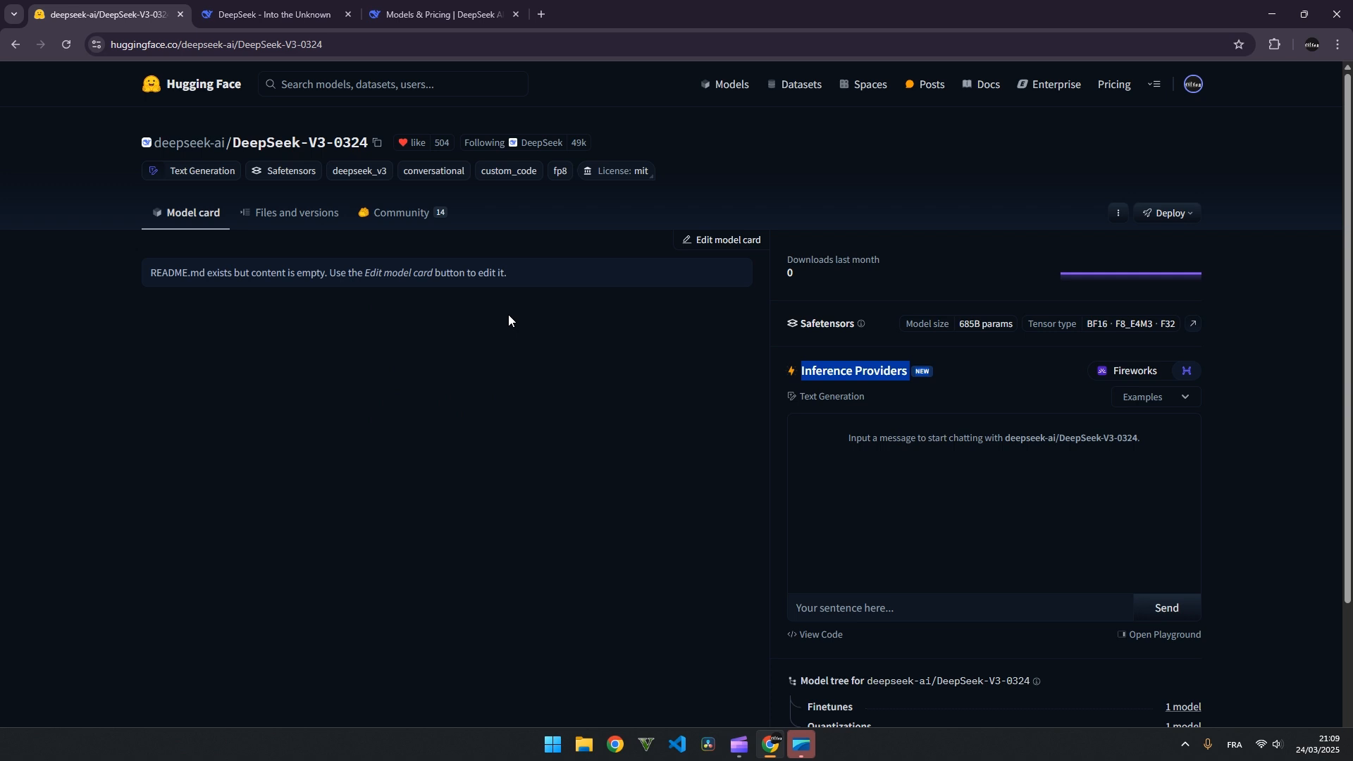
{"action": "mouse_move", "coordinate": [434, 223]}
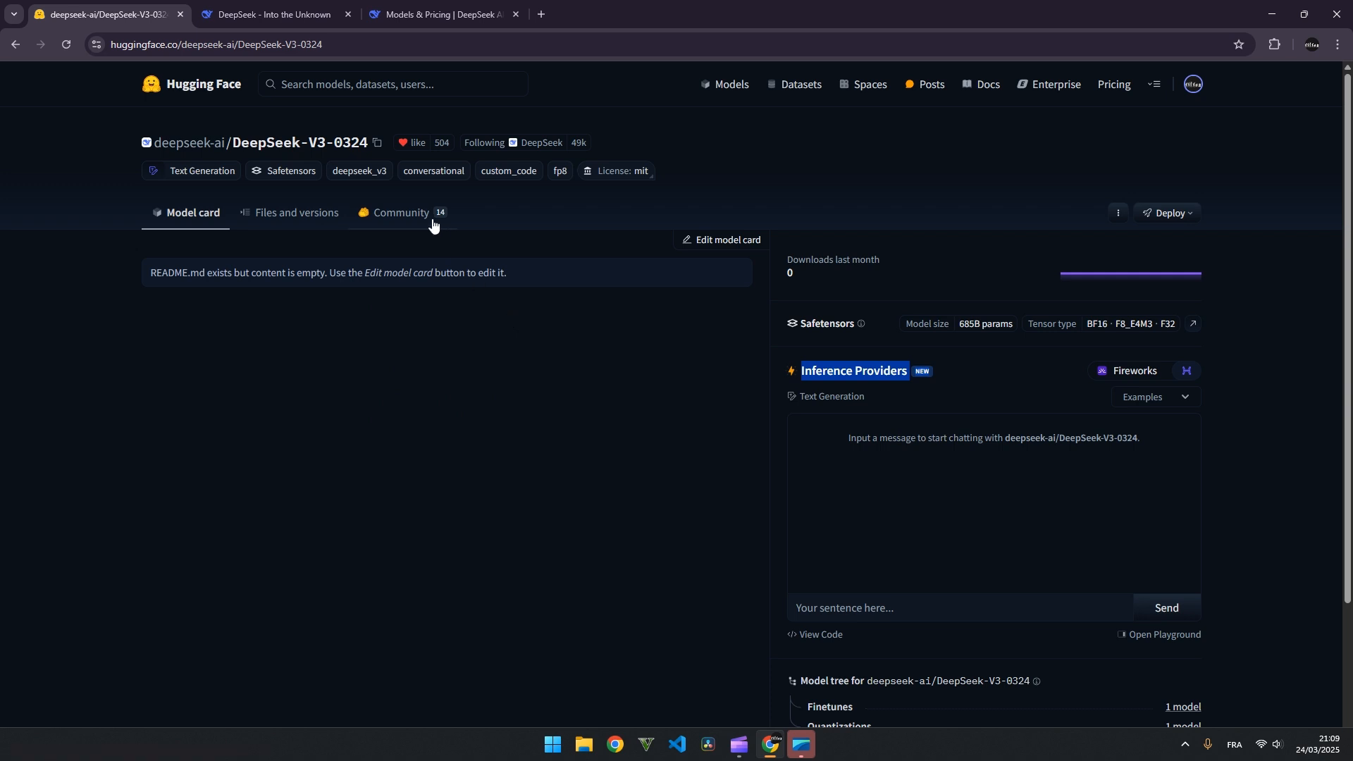
{"action": "mouse_move", "coordinate": [285, 159]}
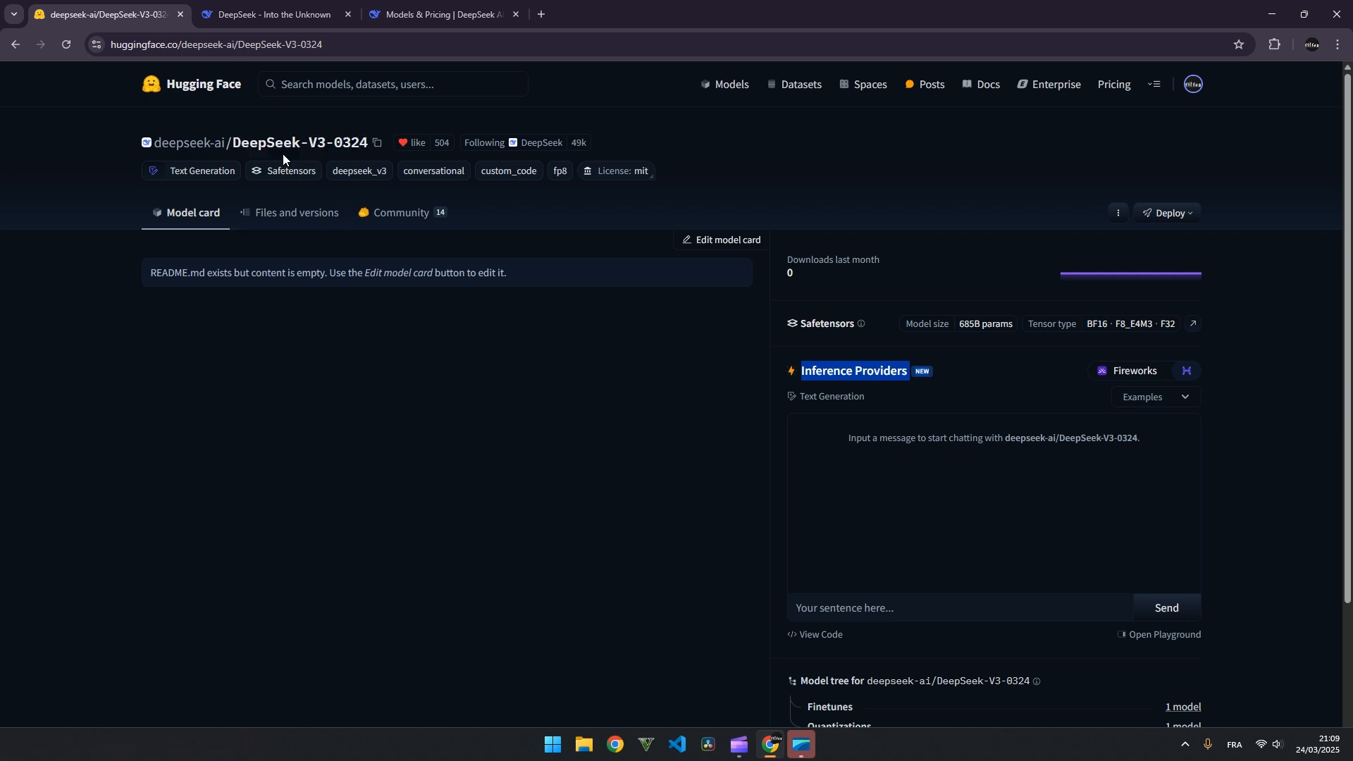
{"action": "mouse_move", "coordinate": [302, 142]}
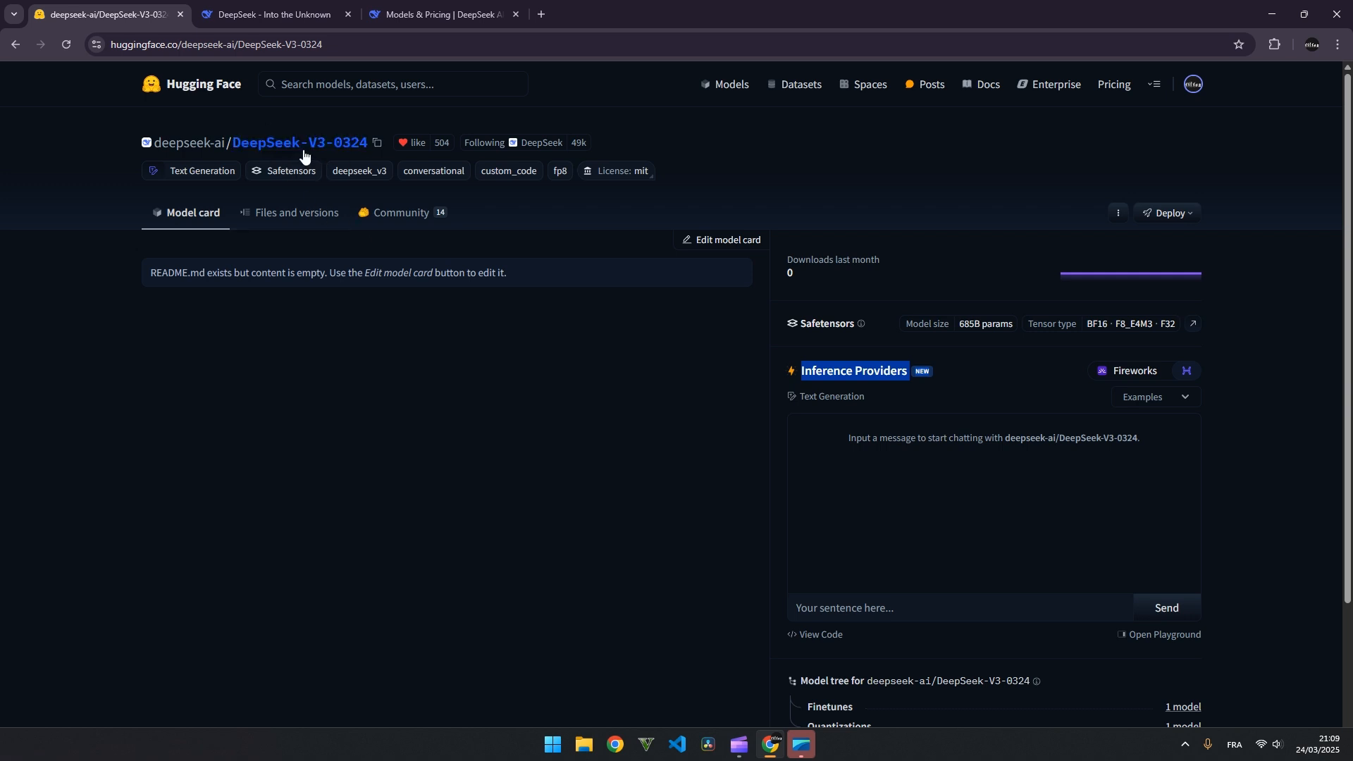
{"action": "mouse_move", "coordinate": [406, 434]}
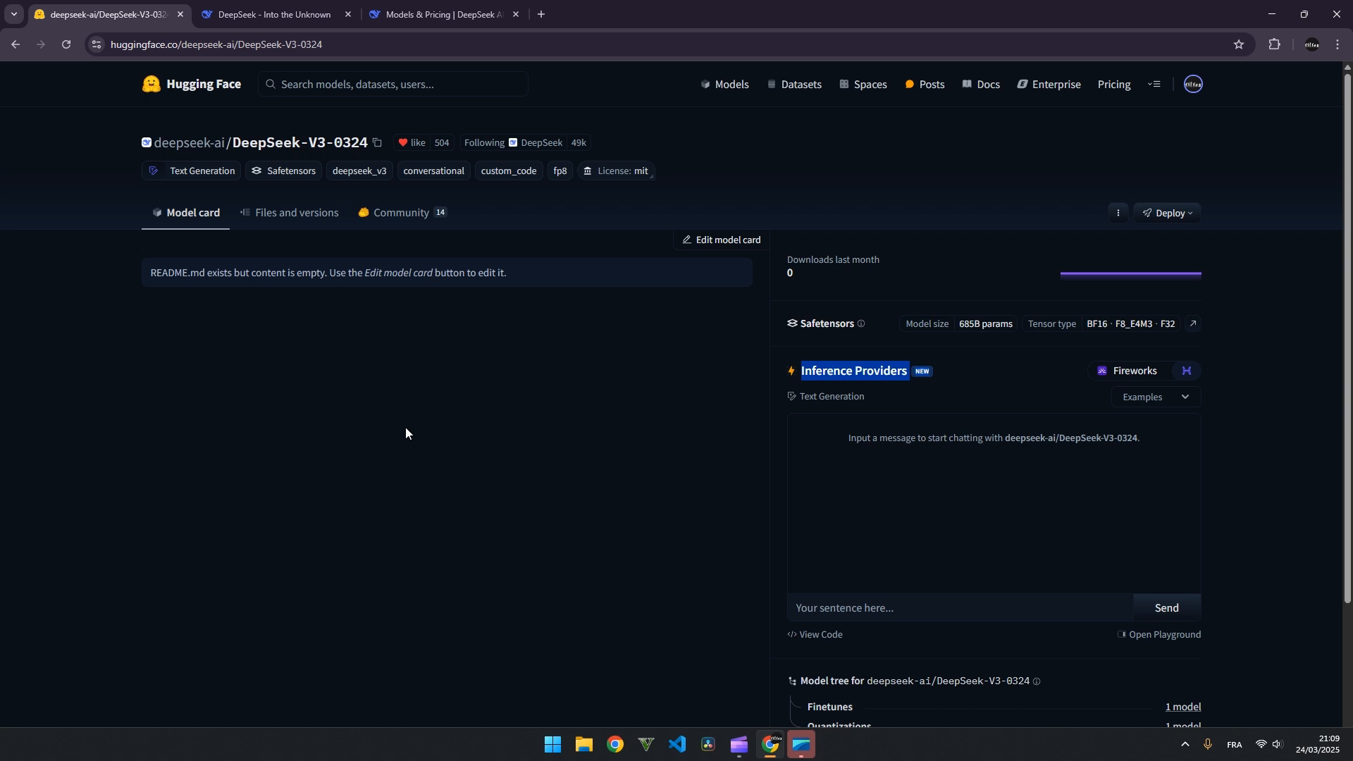
{"action": "mouse_move", "coordinate": [399, 207]}
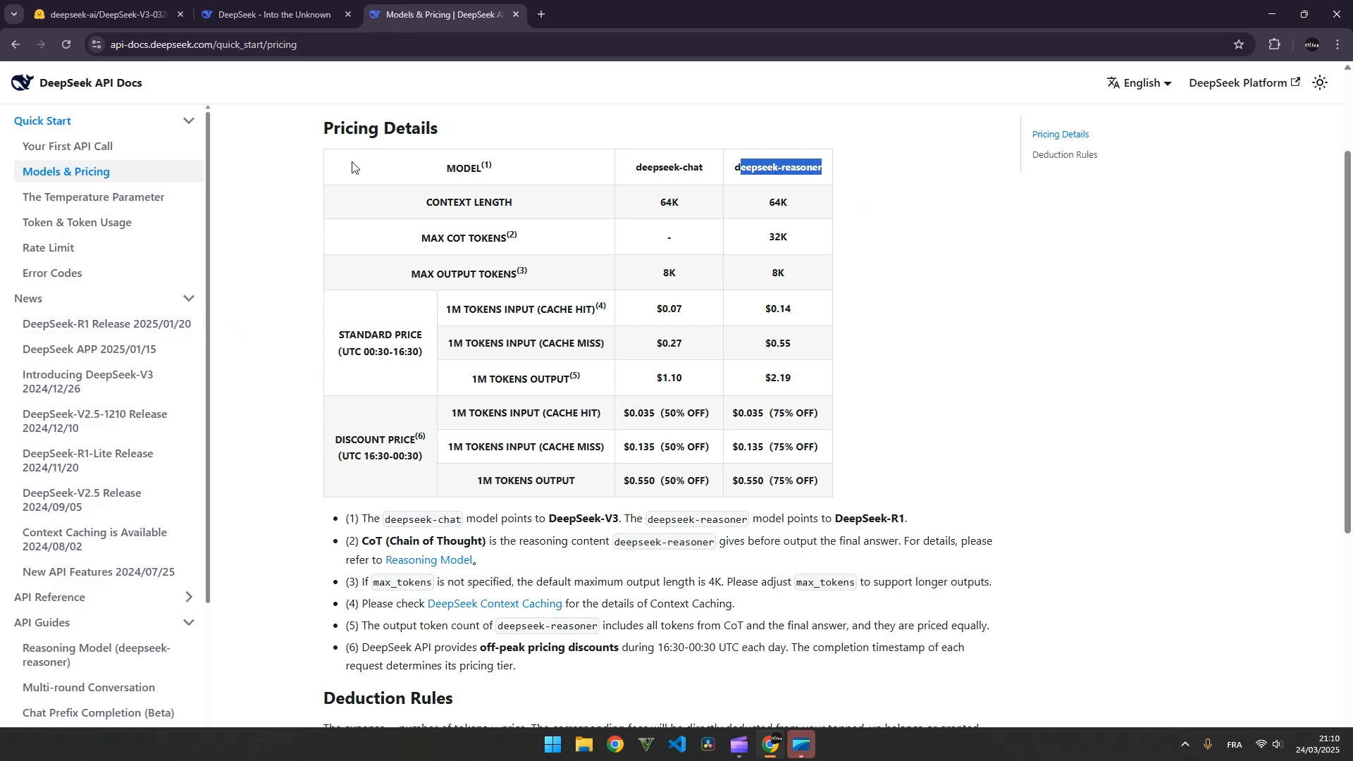
- Highlight the MAX COT TOKENS row for both models, then the Deduction Rules text below
{"action": "left_click_drag", "start_coordinate": [777, 166], "coordinate": [589, 457]}
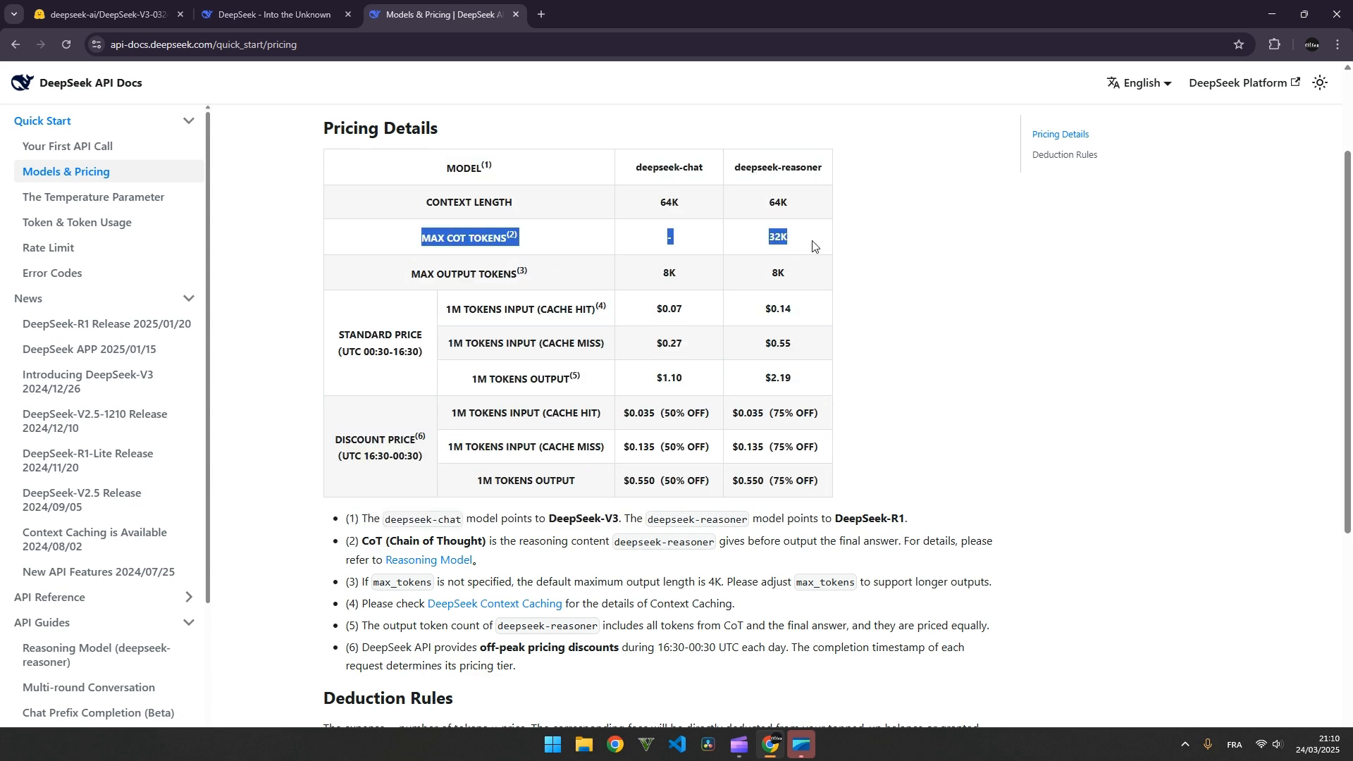
{"action": "scroll", "scroll_direction": "down", "scroll_amount": 3}
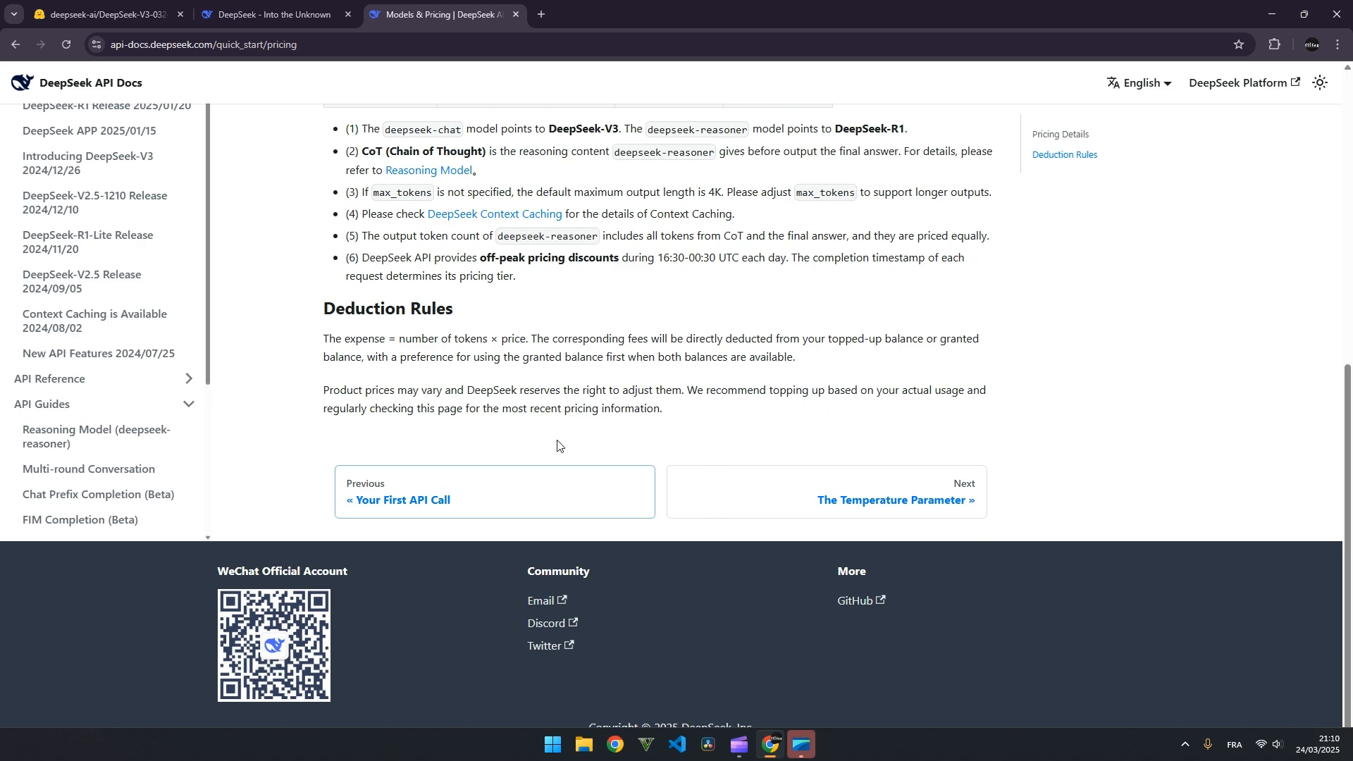
{"action": "left_click_drag", "start_coordinate": [323, 339], "coordinate": [662, 409]}
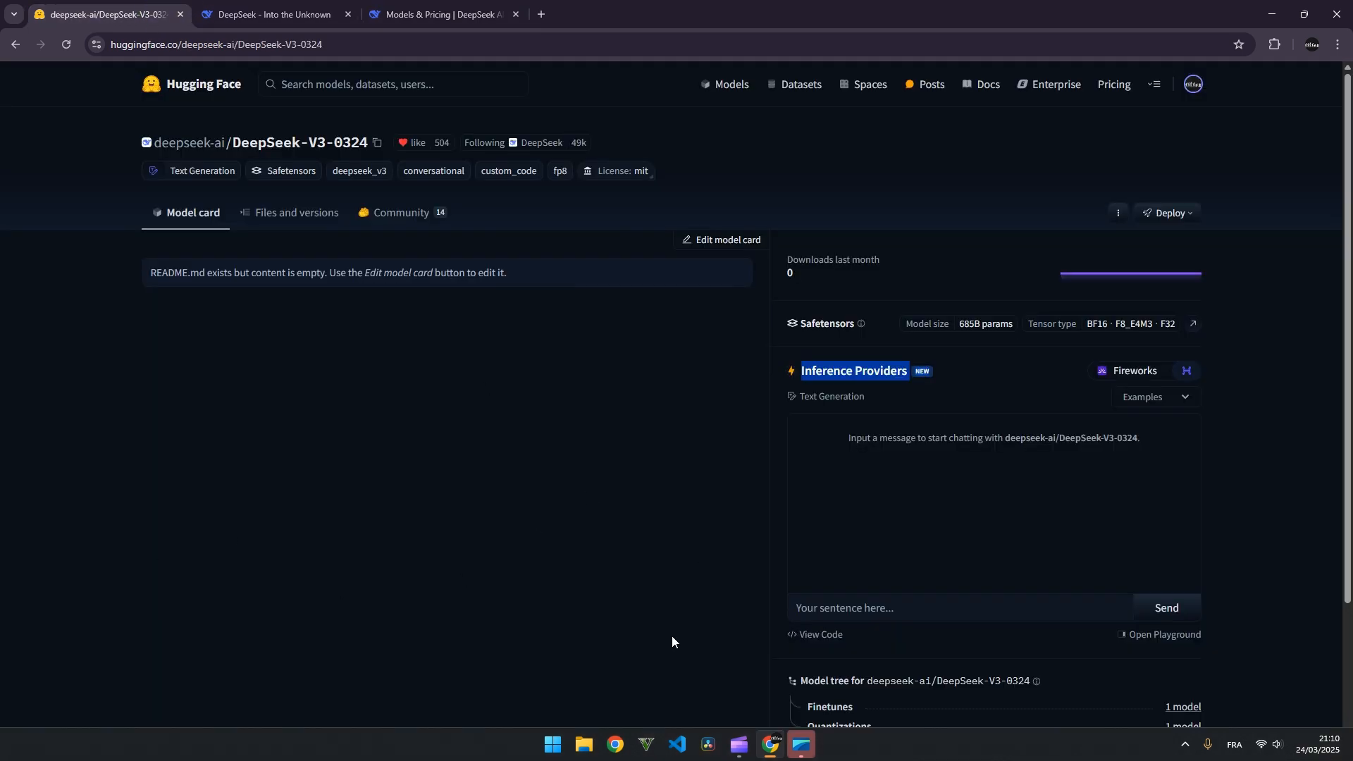
{"action": "mouse_move", "coordinate": [682, 619]}
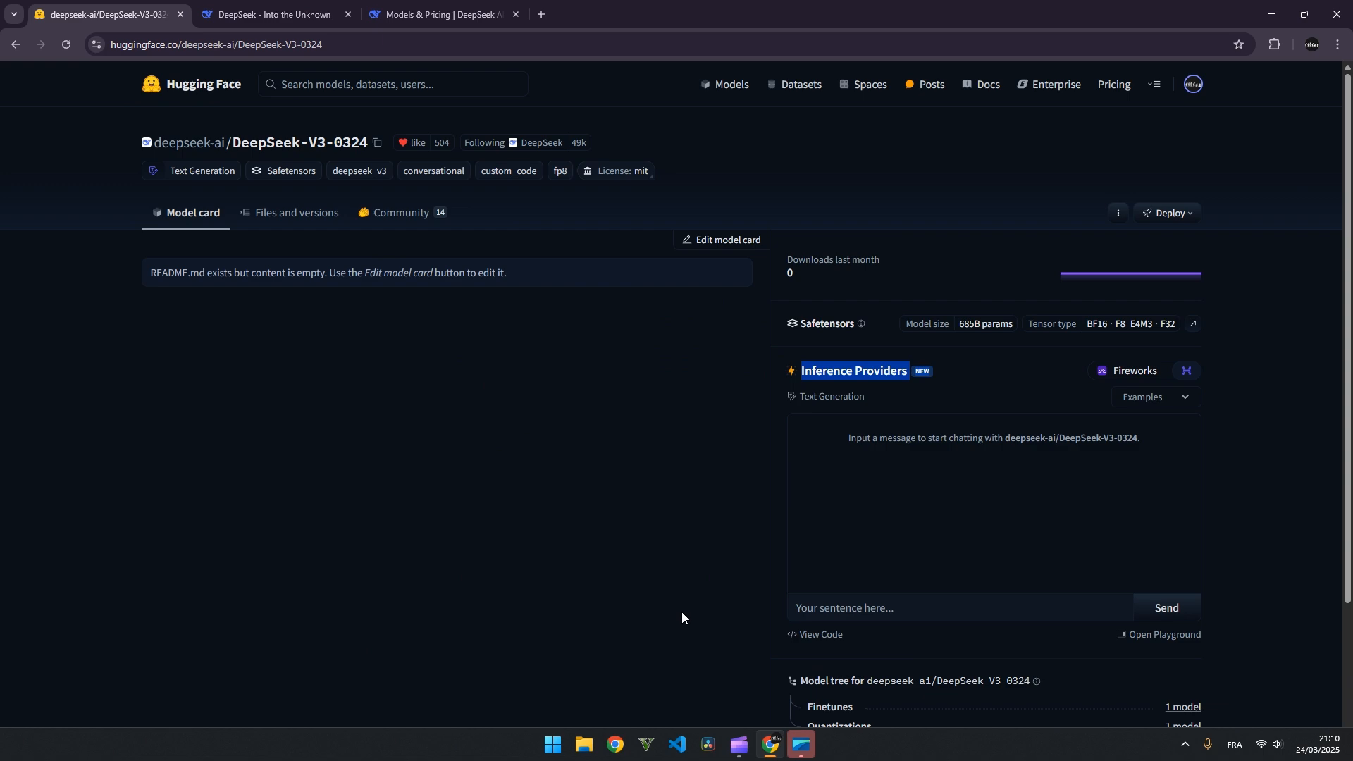